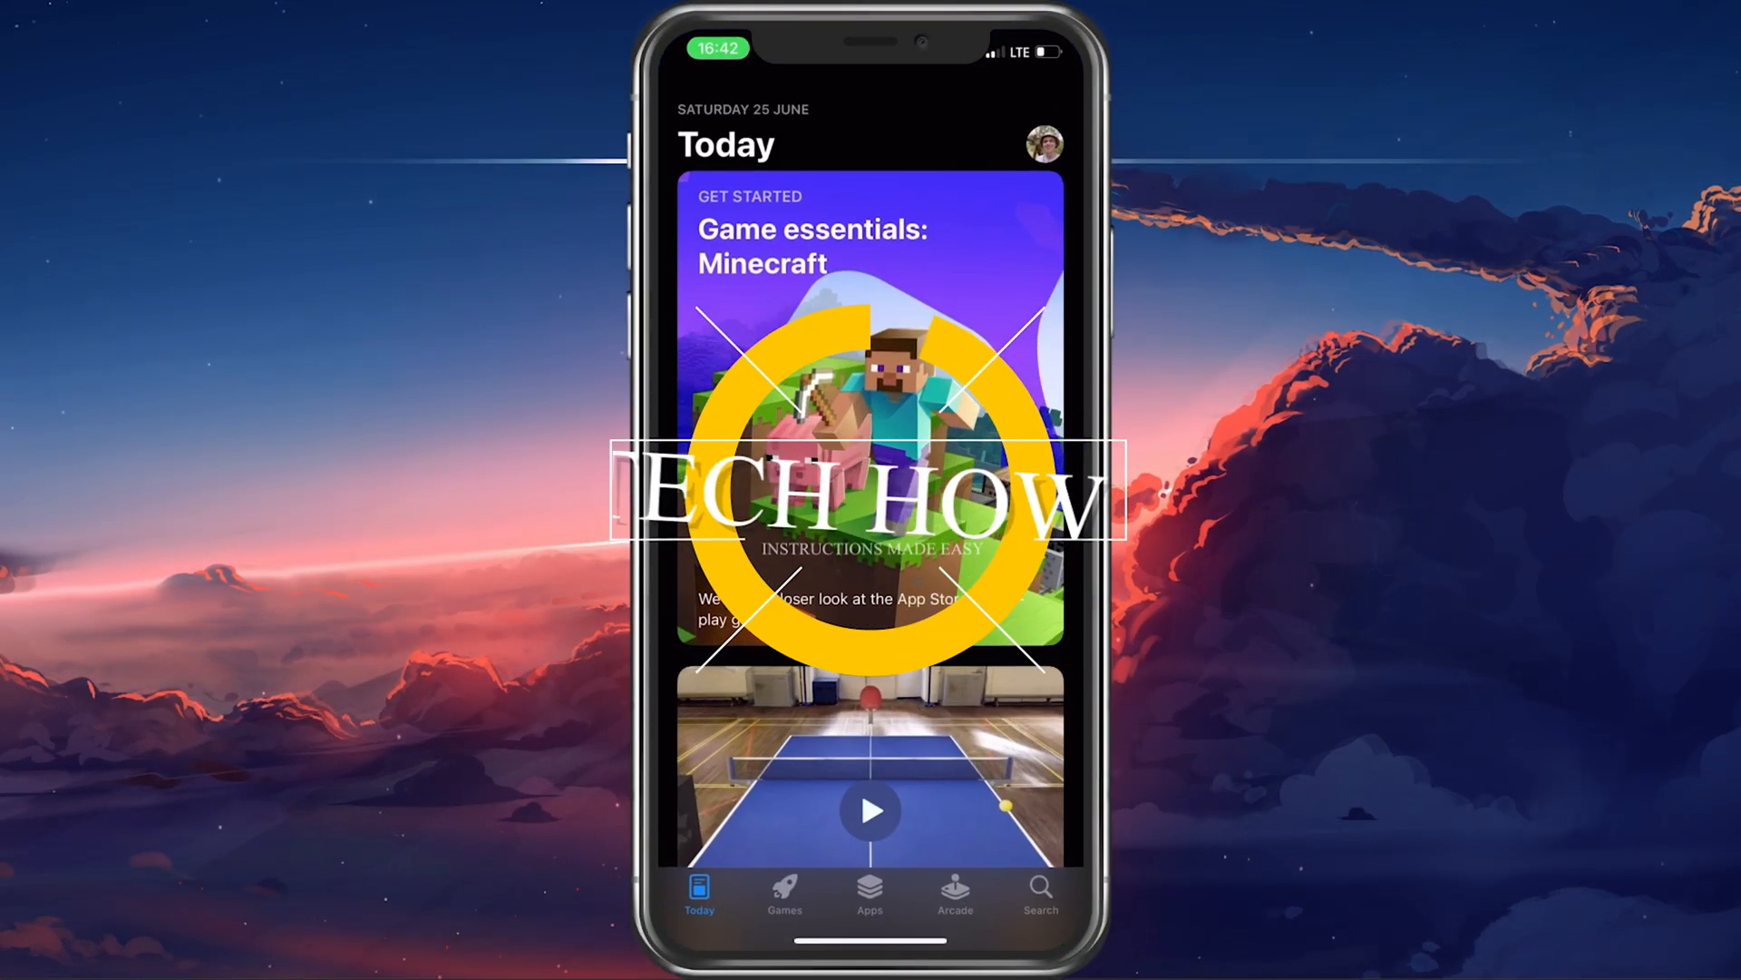
Leave the App Store's Today page and return to the home screen
left_click(869, 894)
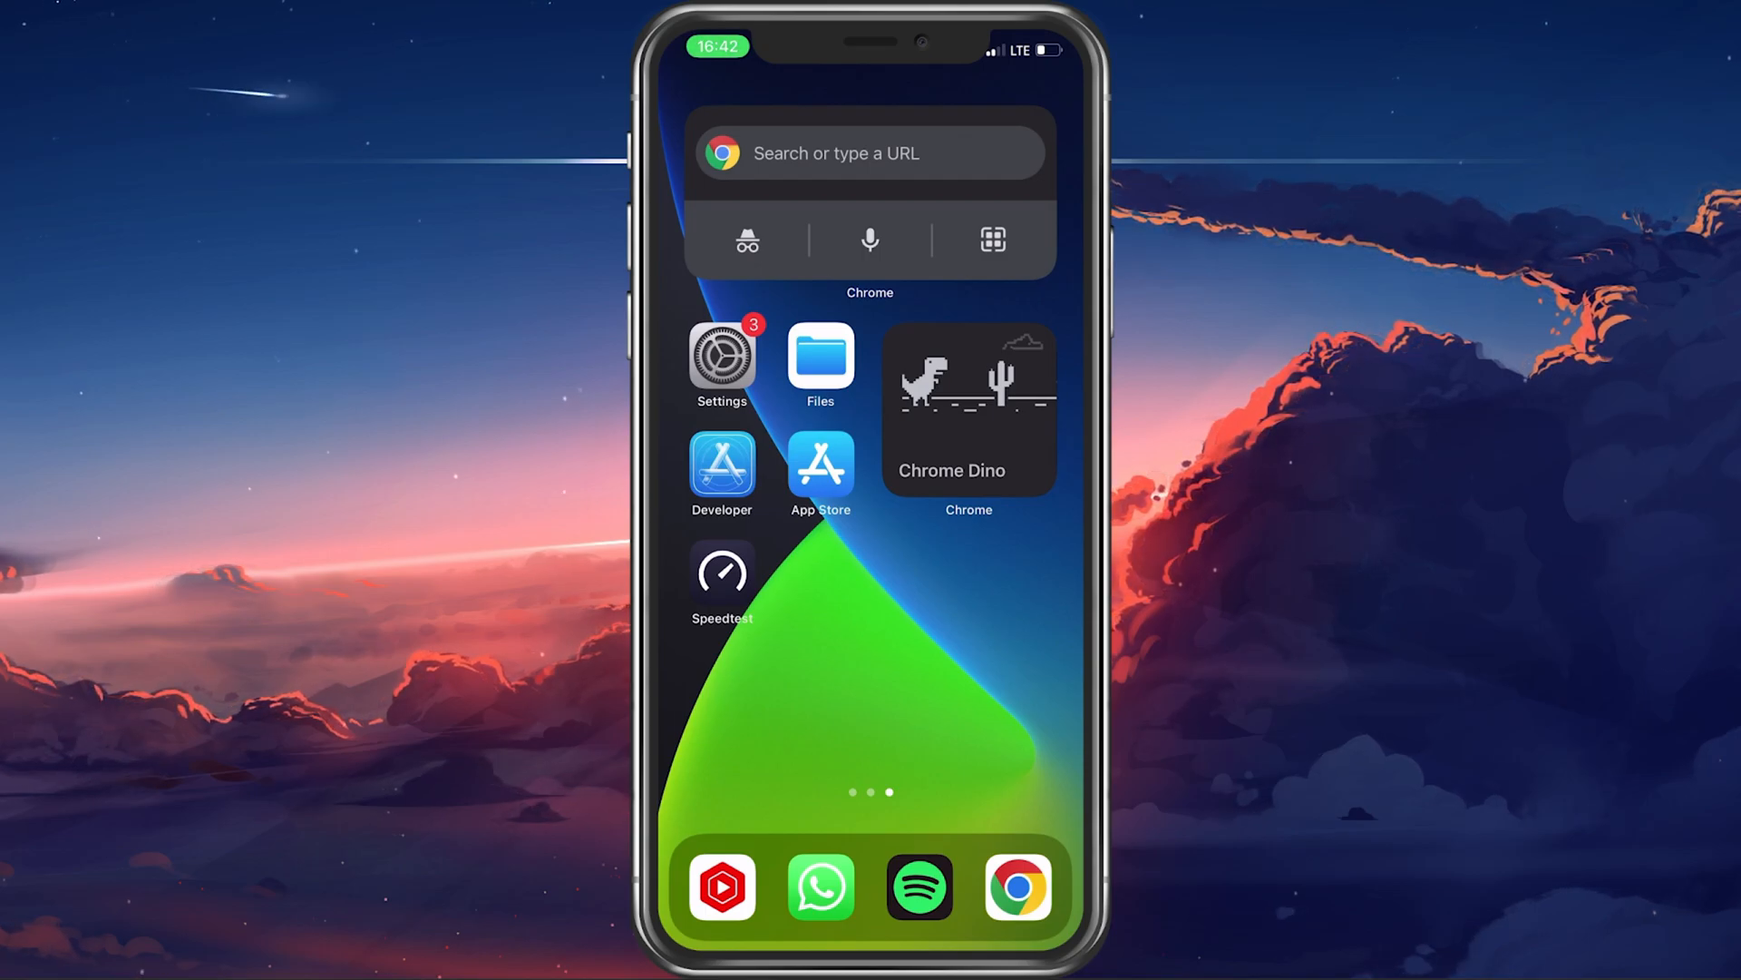
Check in Settings that Wi-Fi (not connected) and Mobile Data (on) are enabled
left_click(720, 357)
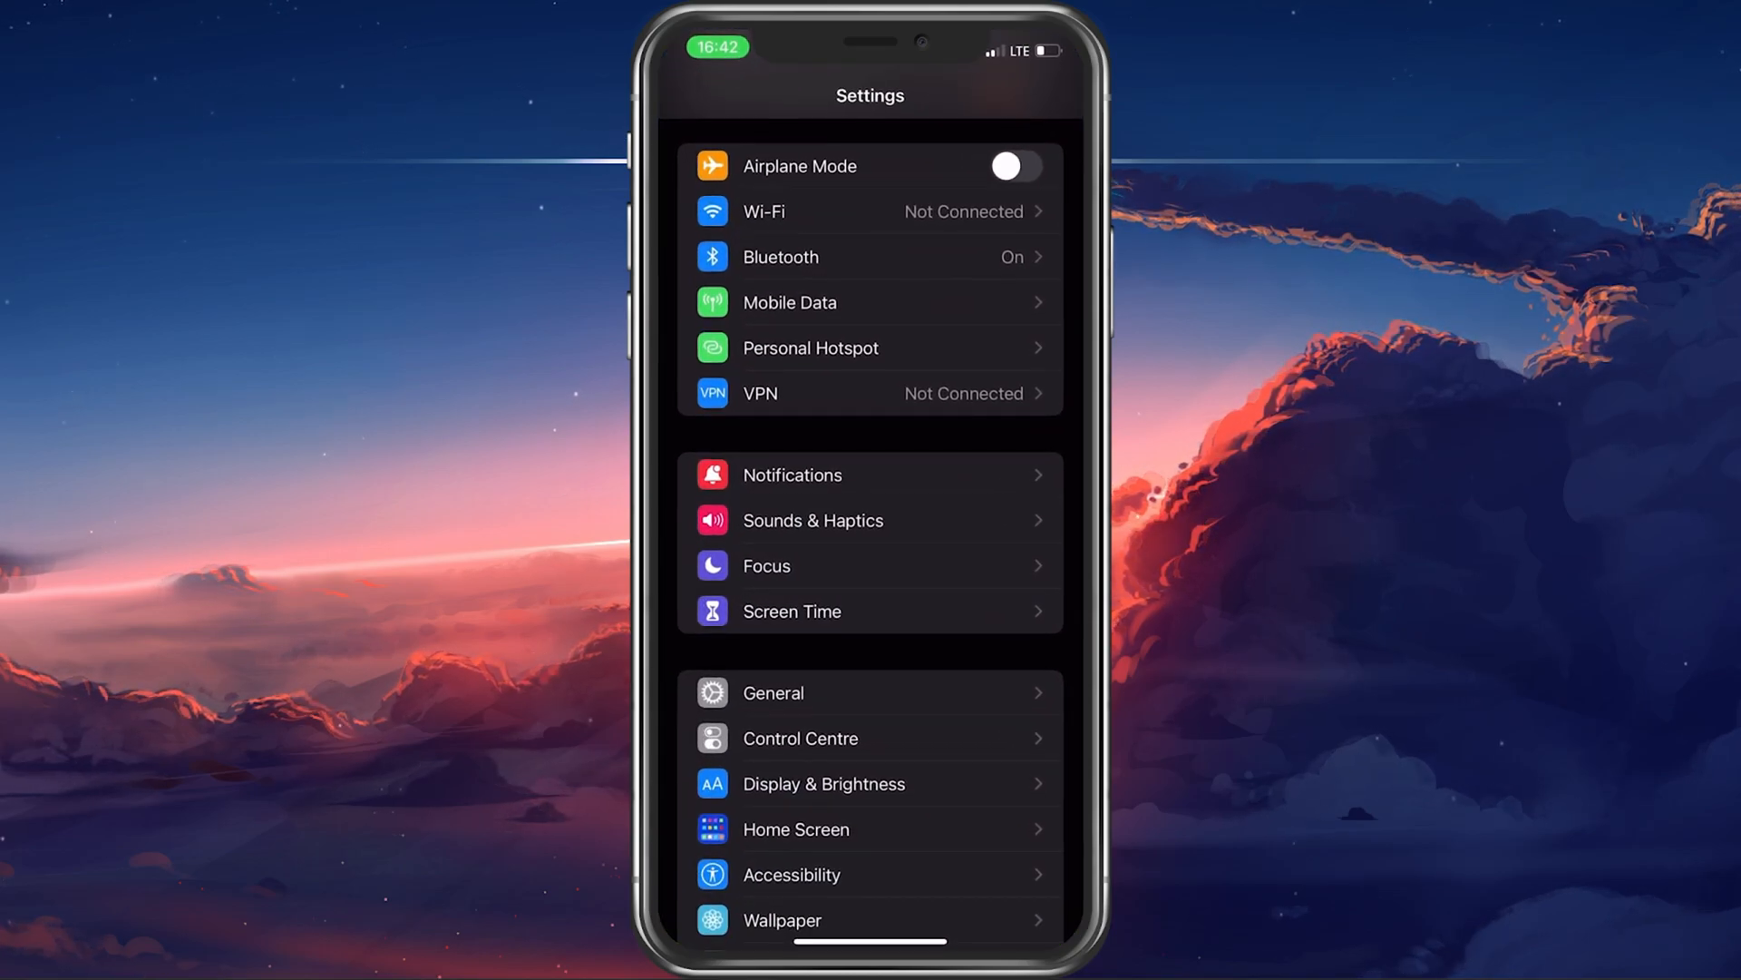
left_click(869, 210)
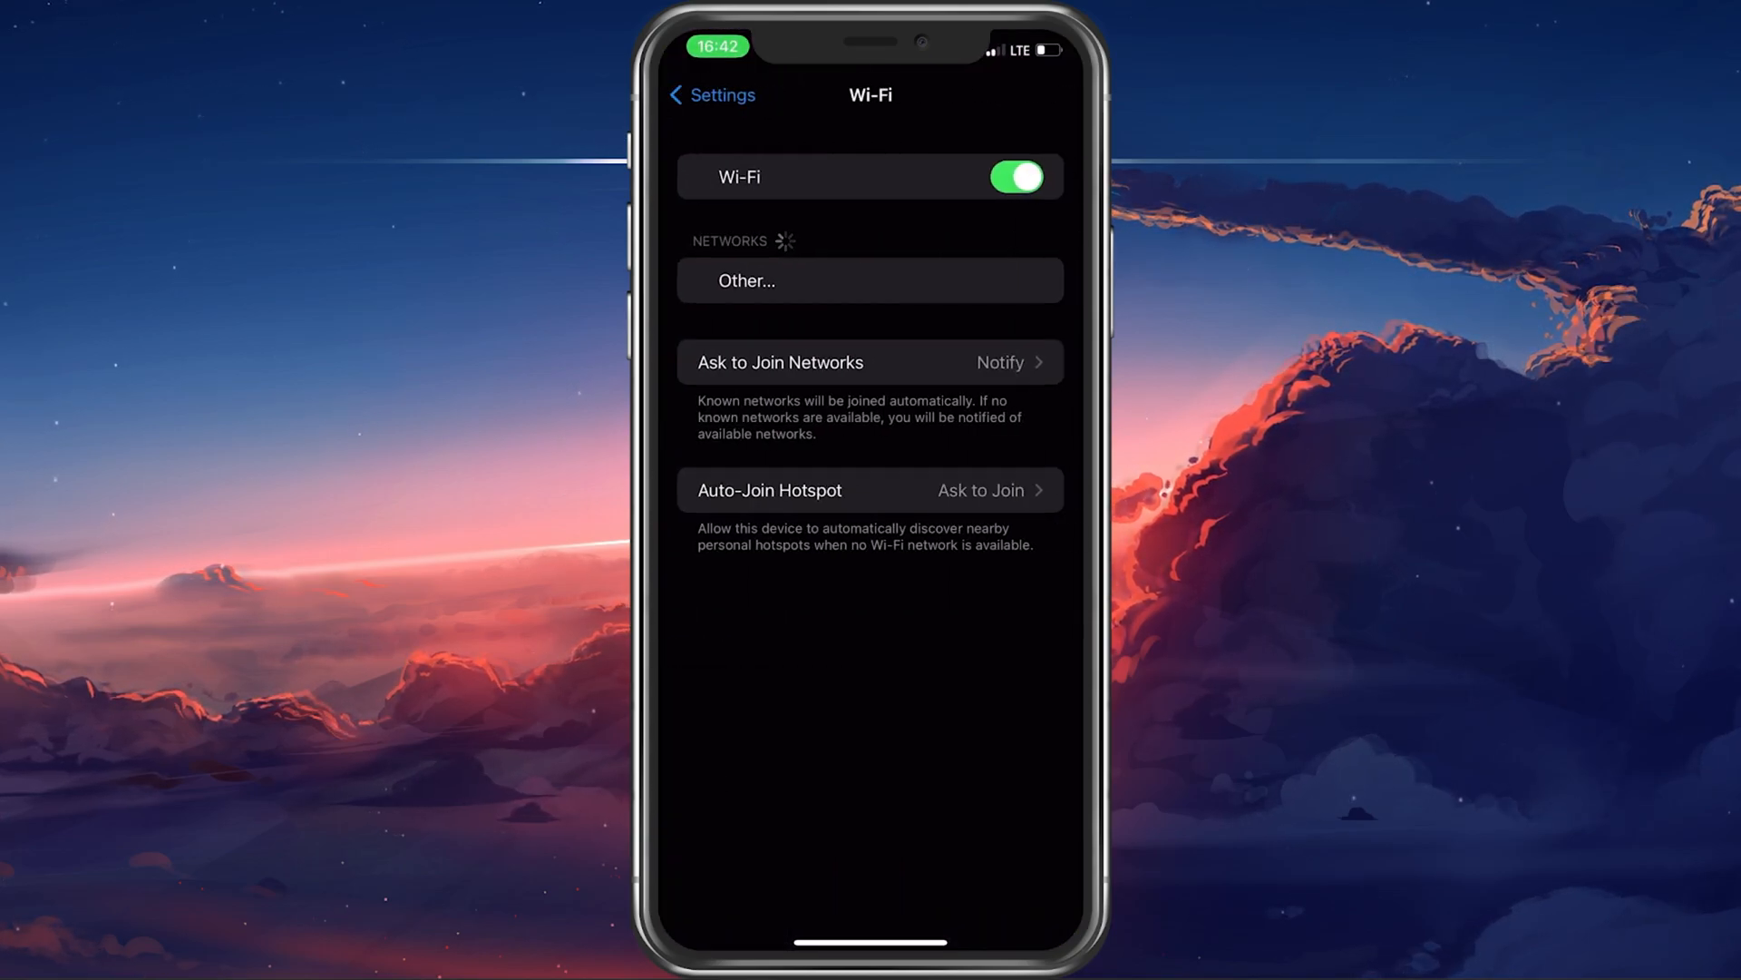
left_click(712, 94)
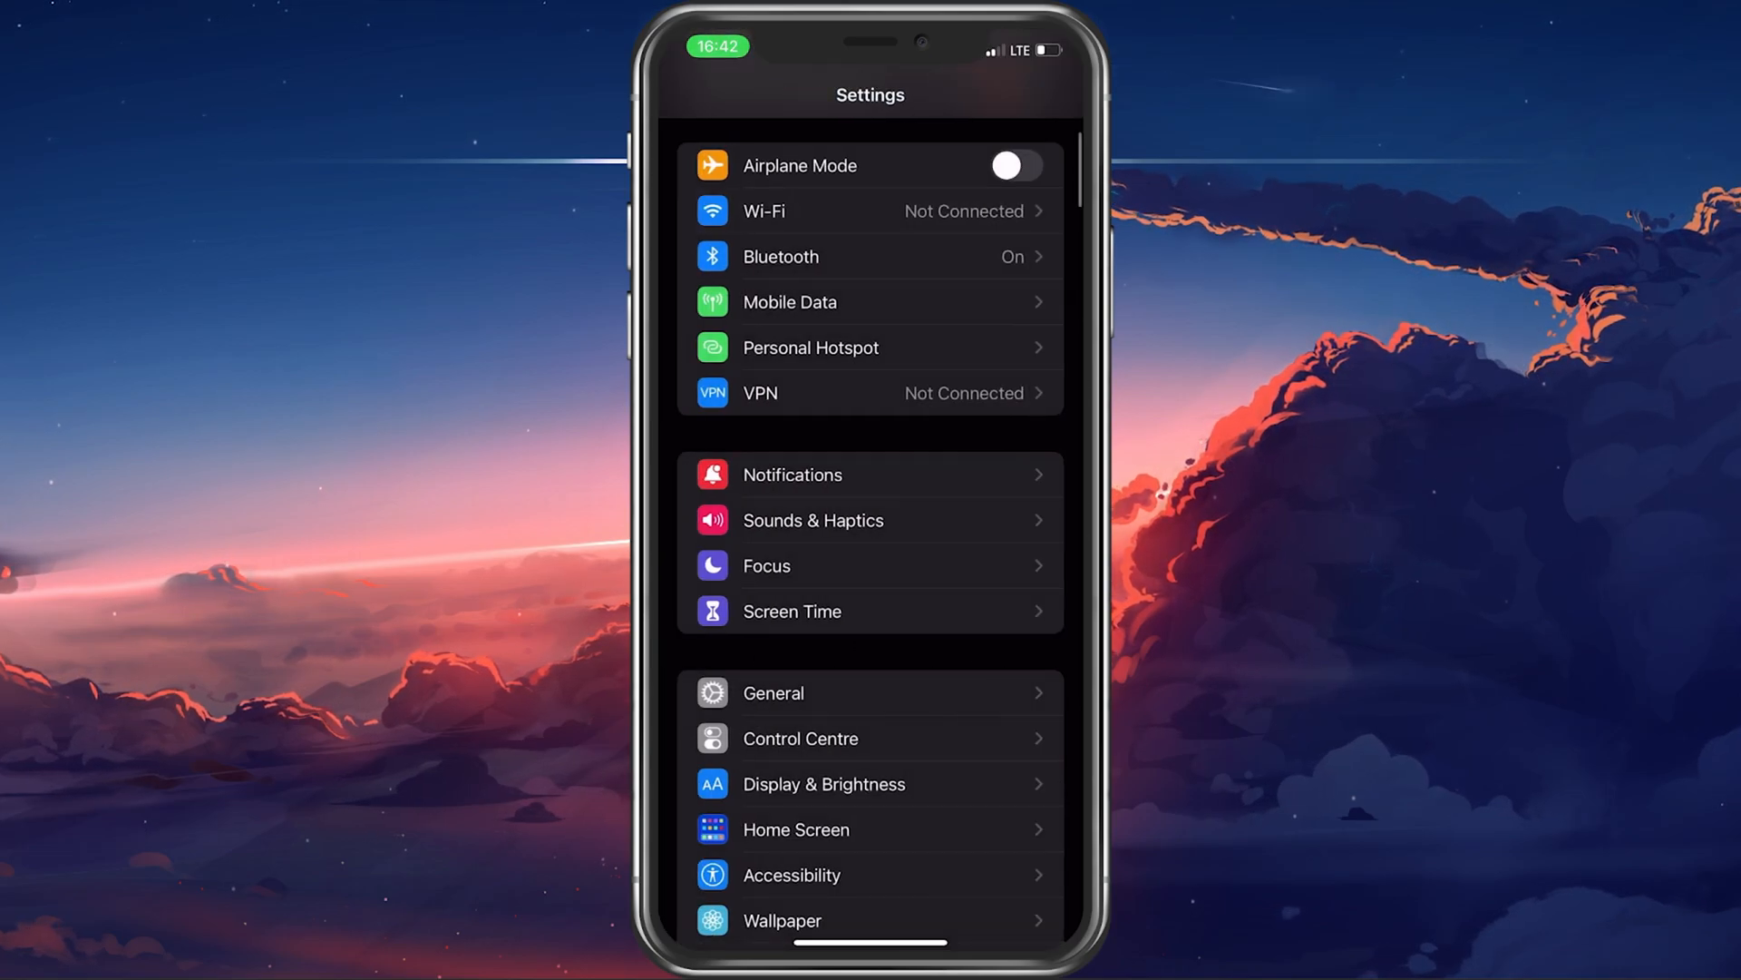
left_click(789, 303)
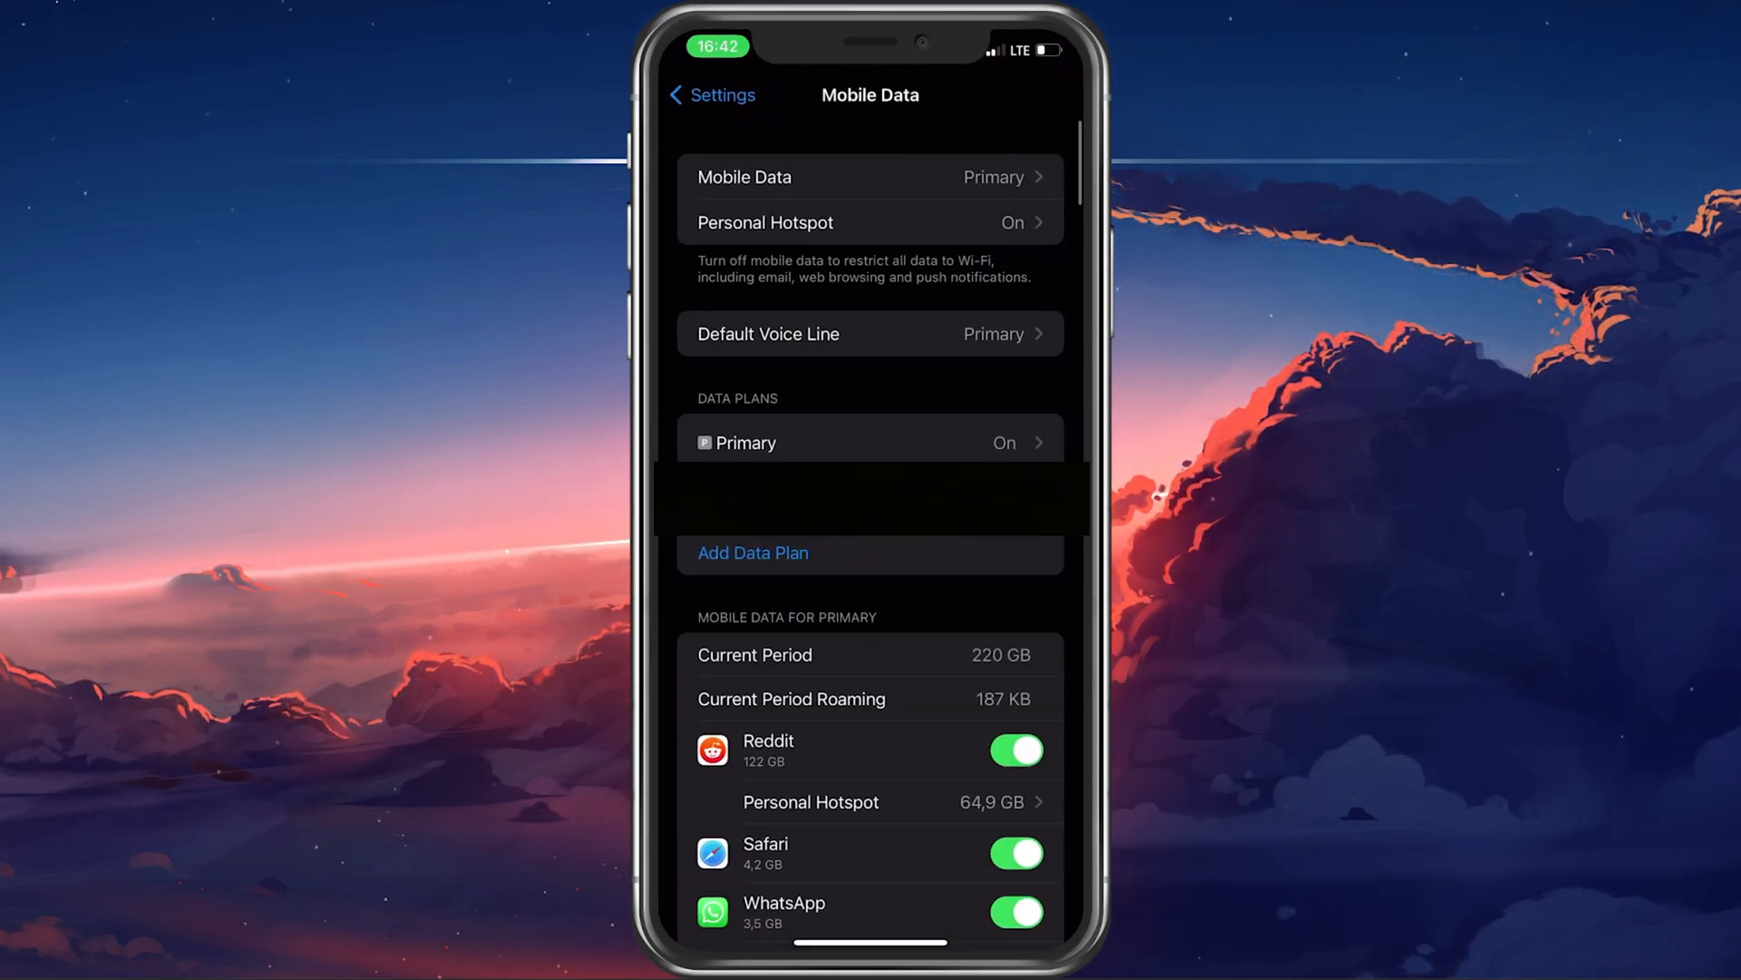
left_click(711, 94)
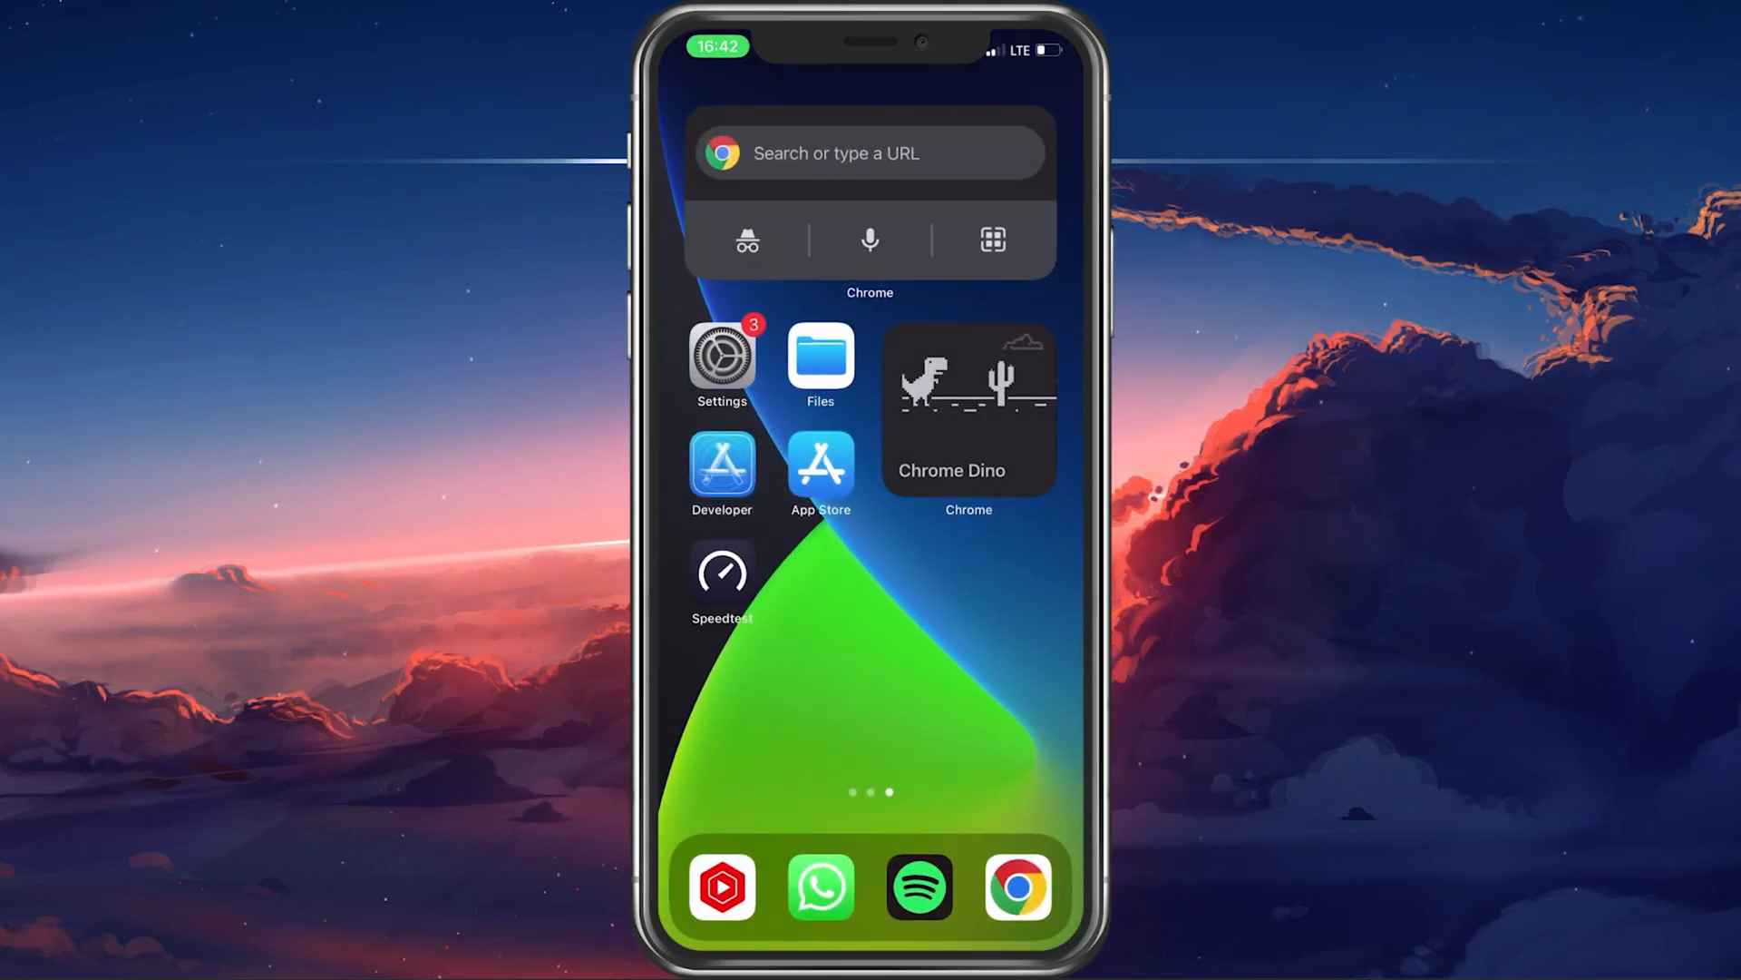
Launch Speedtest and start a speed test on the LTE connection with GO
left_click(720, 571)
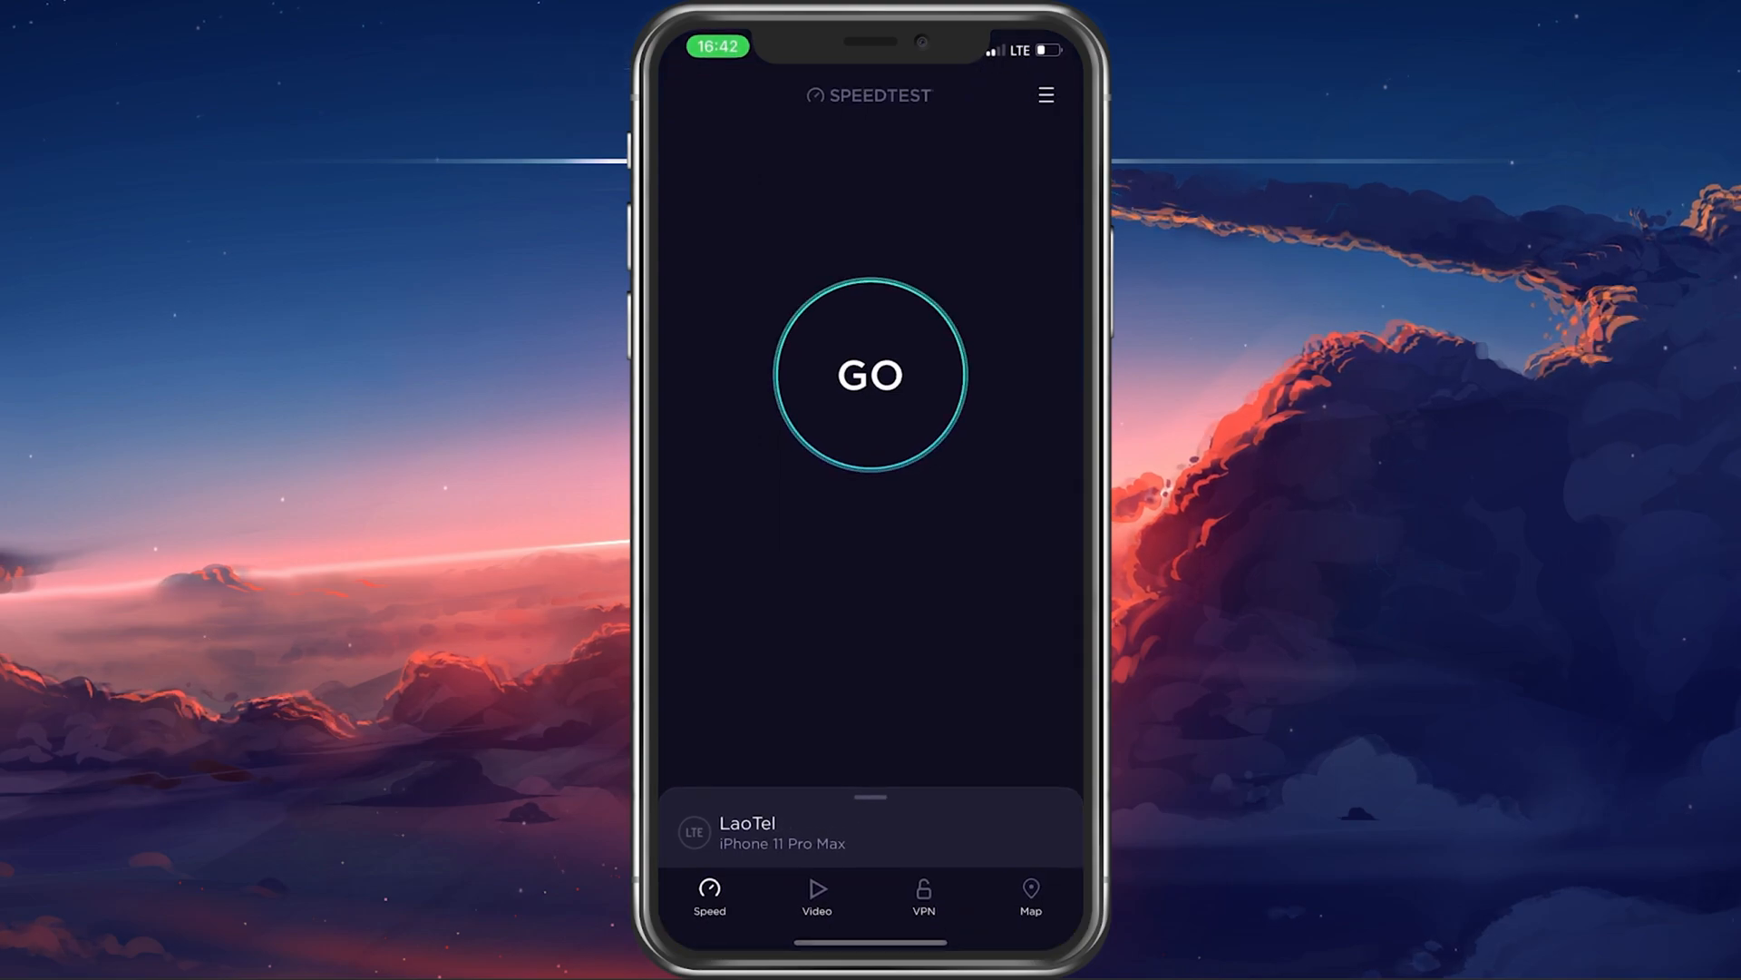
left_click(868, 373)
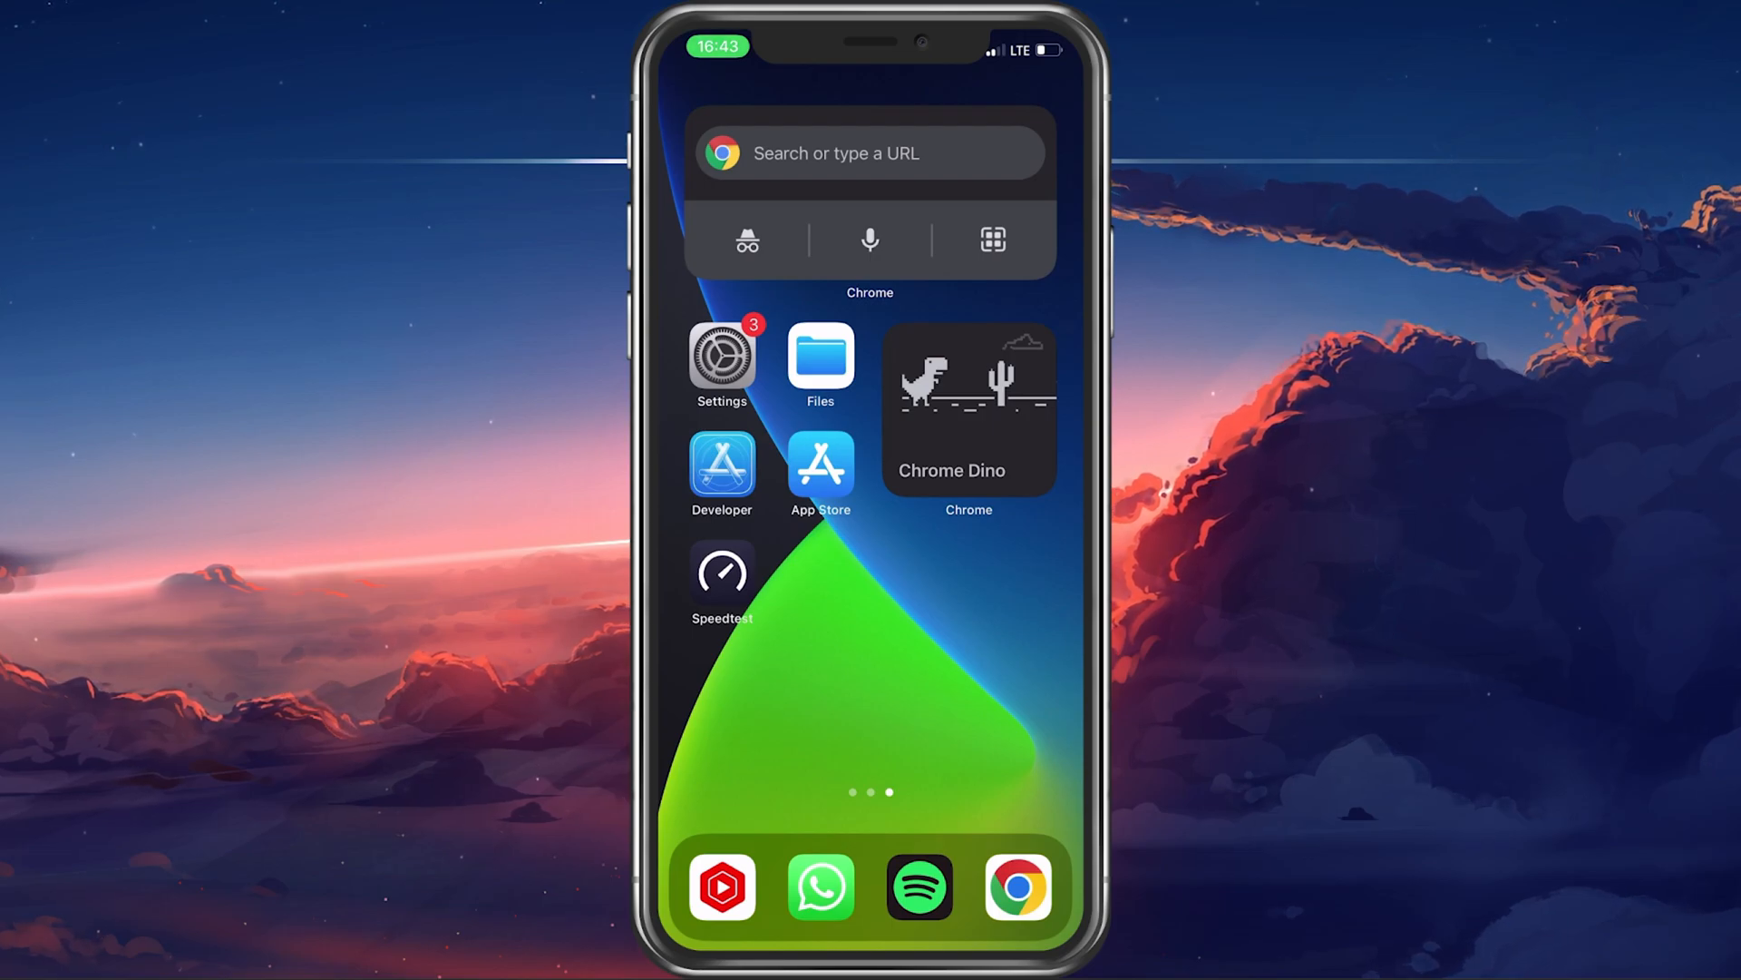
Confirm under General > Software Update that iOS 15.5 is up to date
left_click(720, 355)
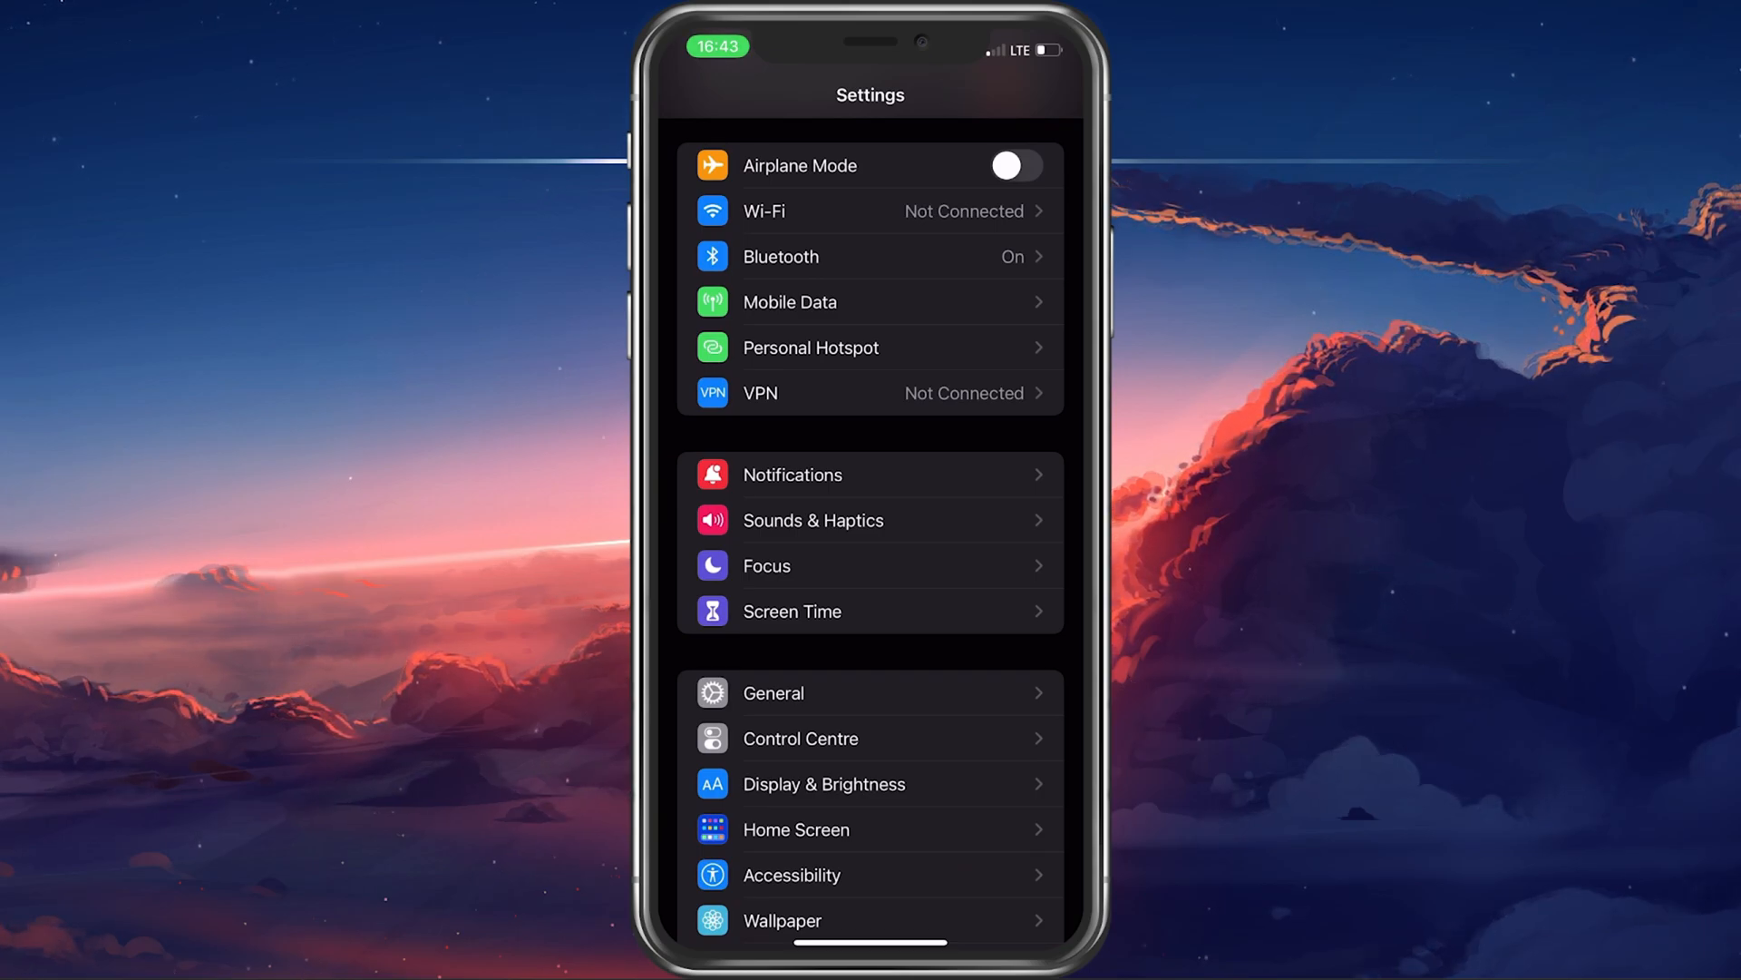
left_click(772, 691)
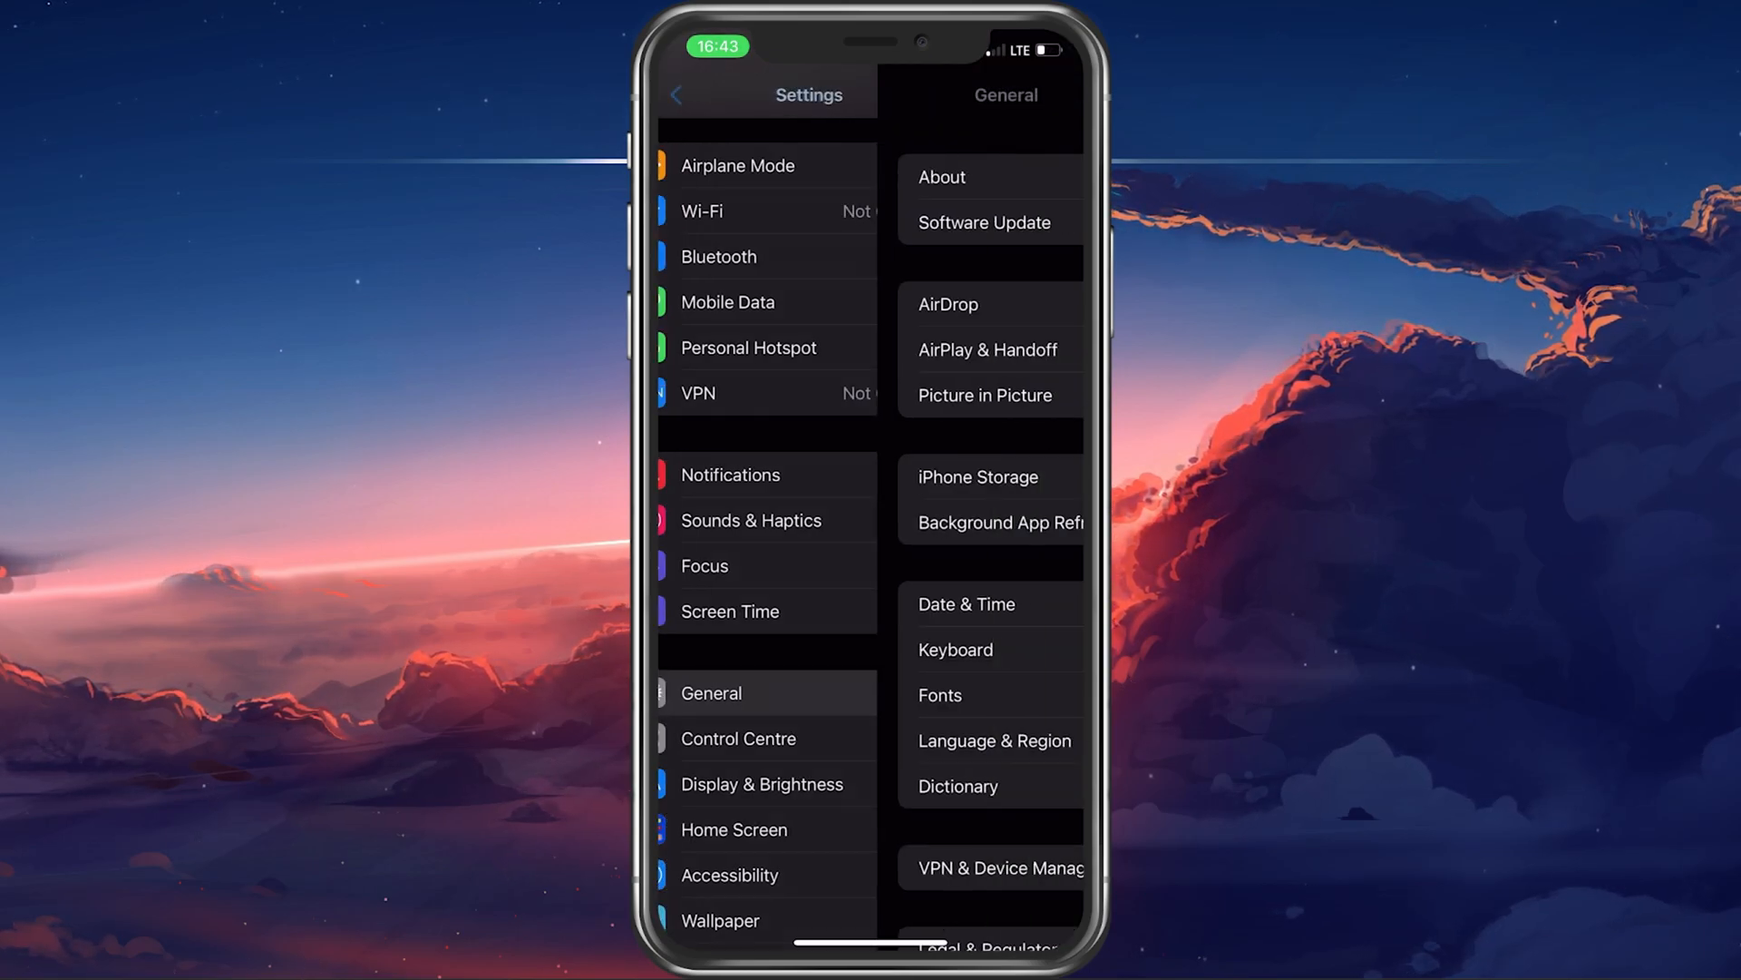
left_click(711, 691)
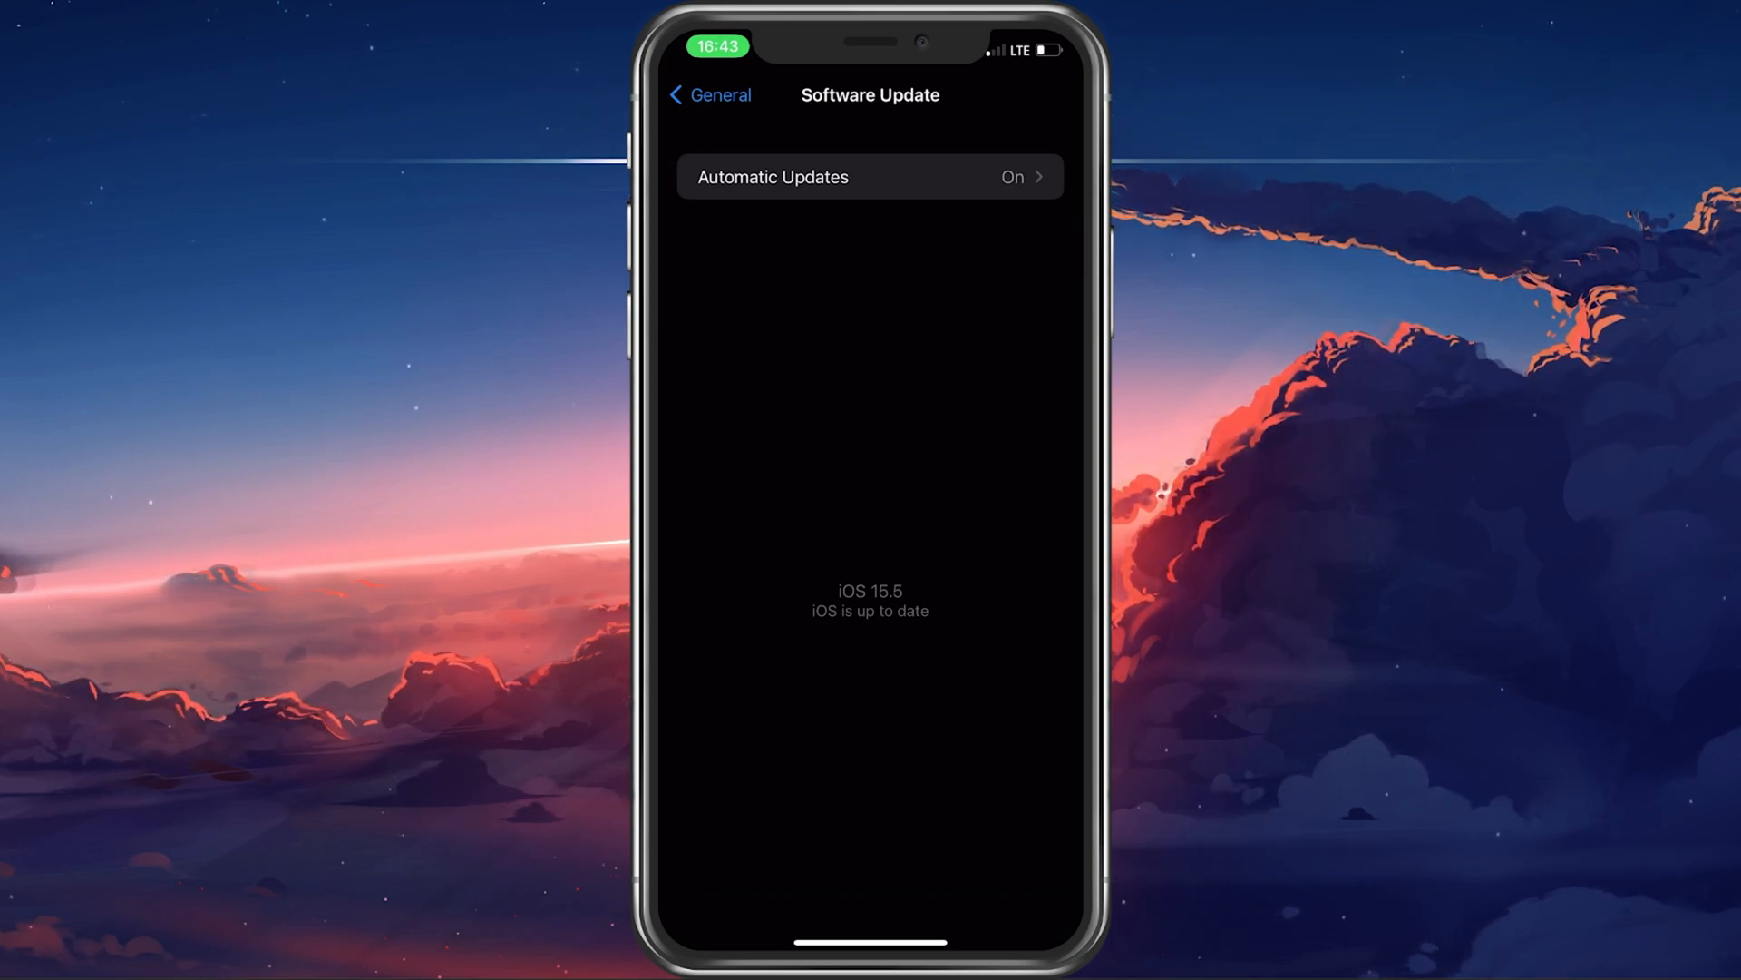
left_click(709, 94)
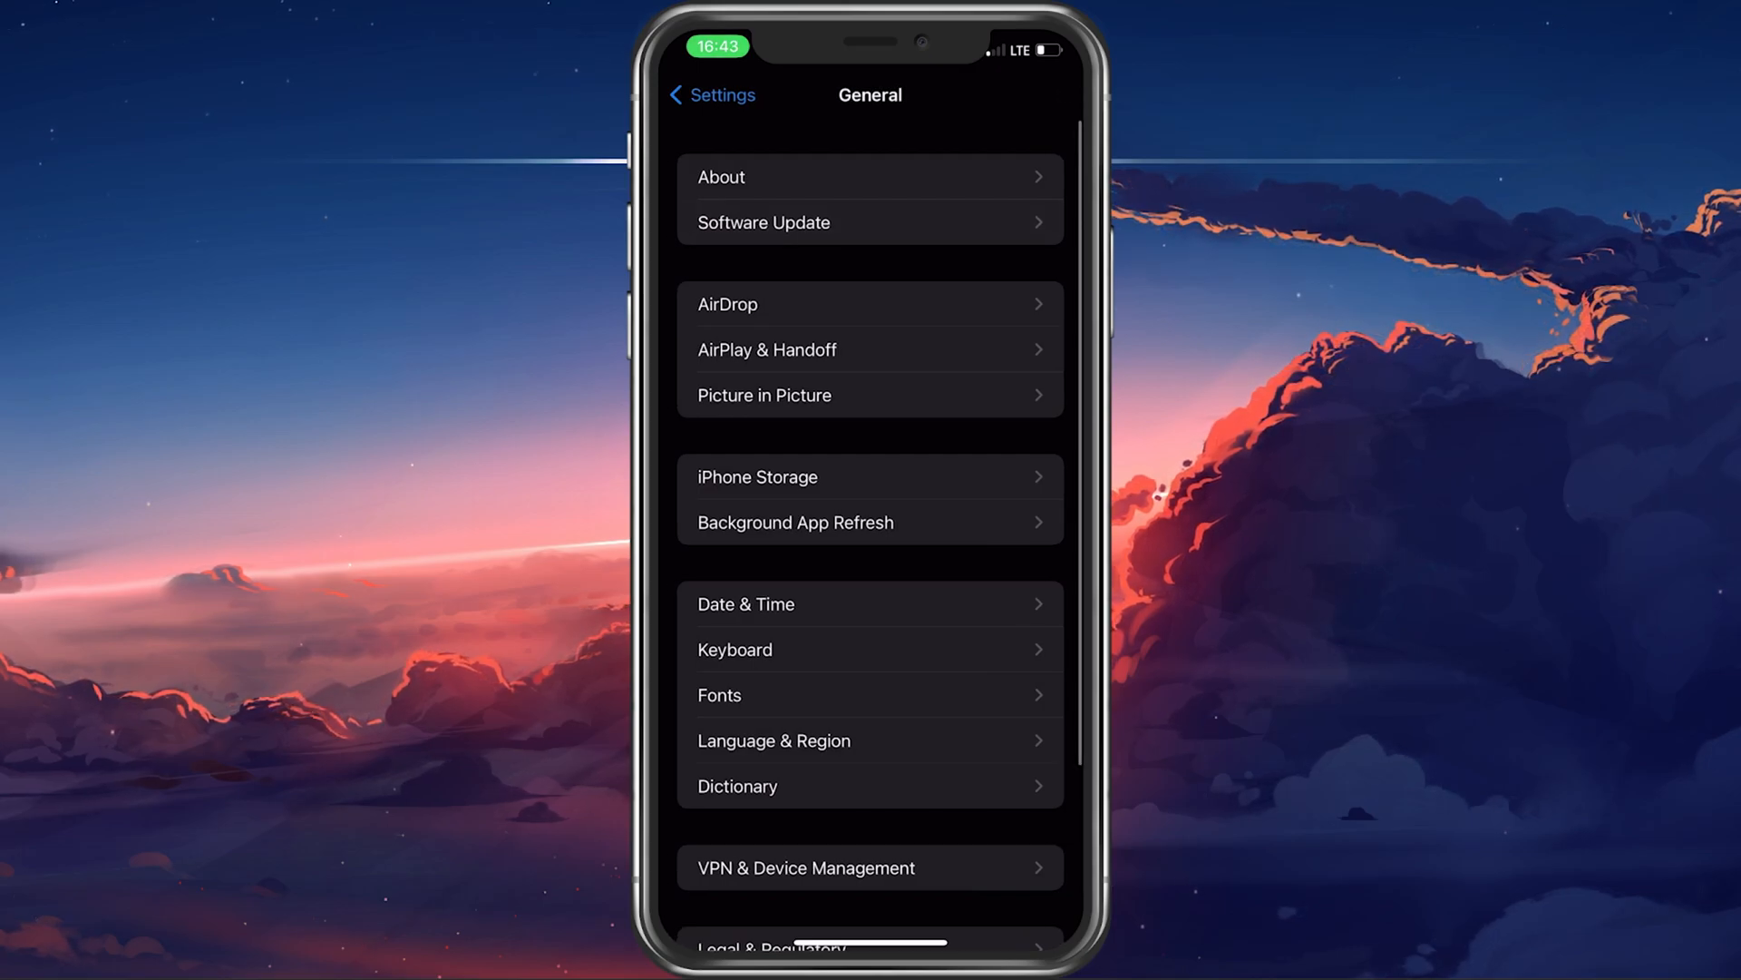
scroll("down", 3)
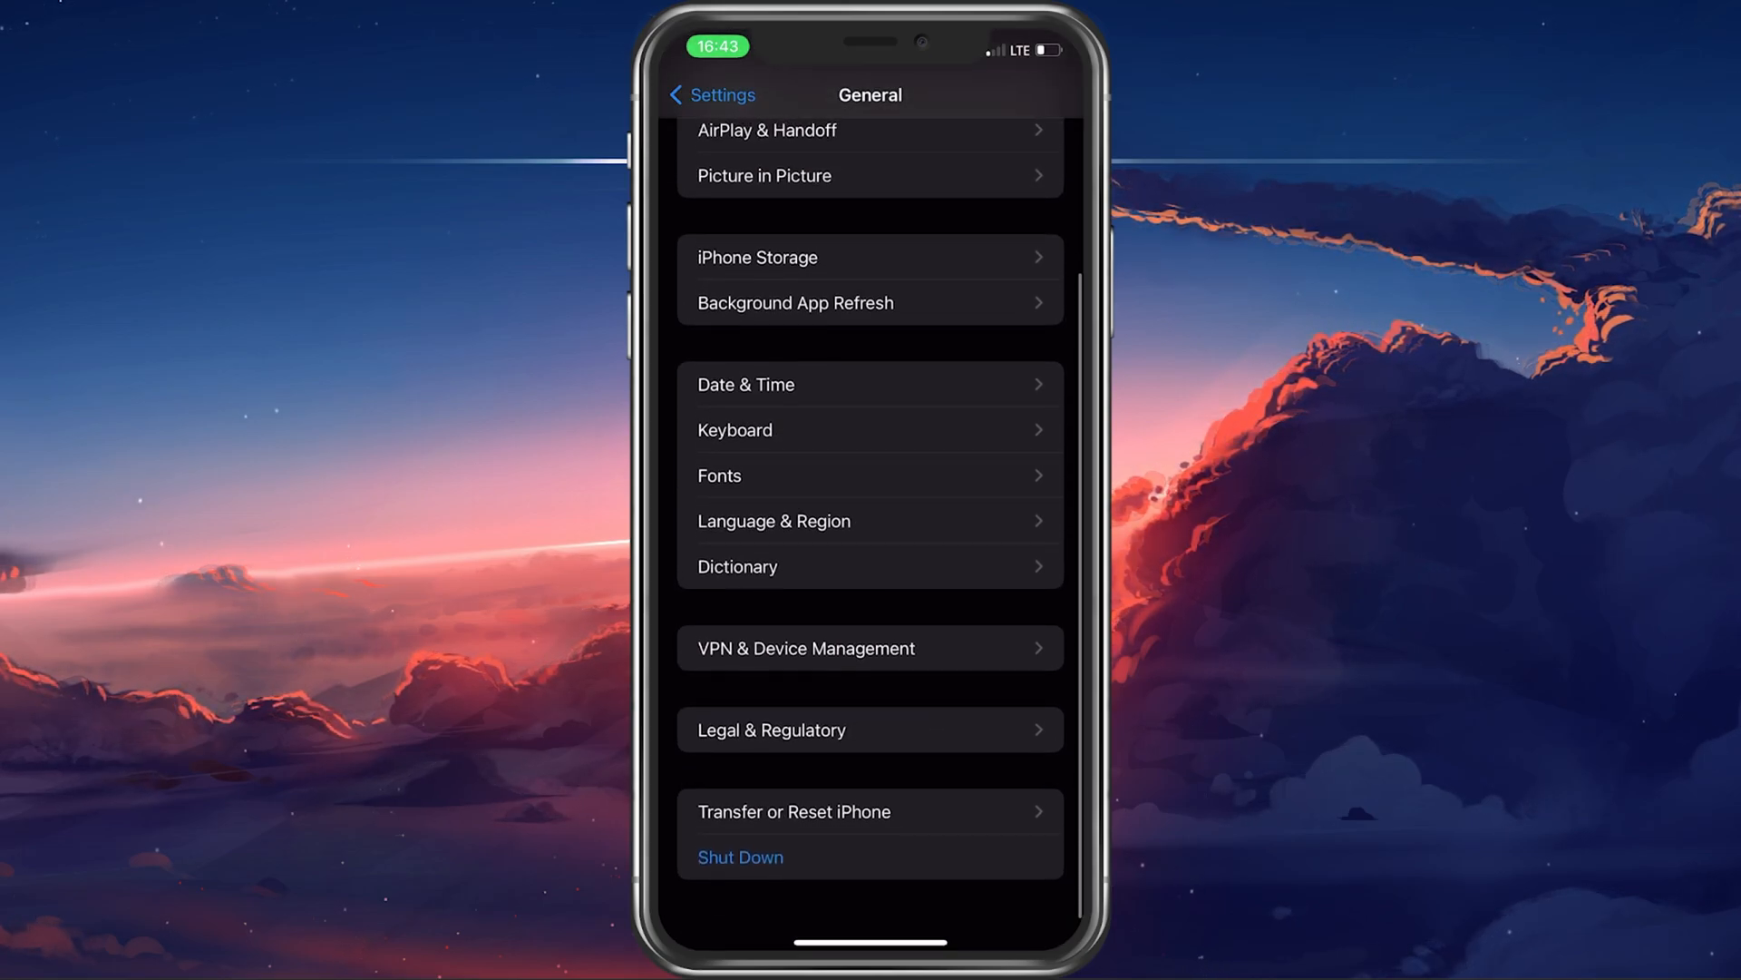
Check VPN & Device Management shows no VPN connected and go back to the main Settings list
left_click(740, 856)
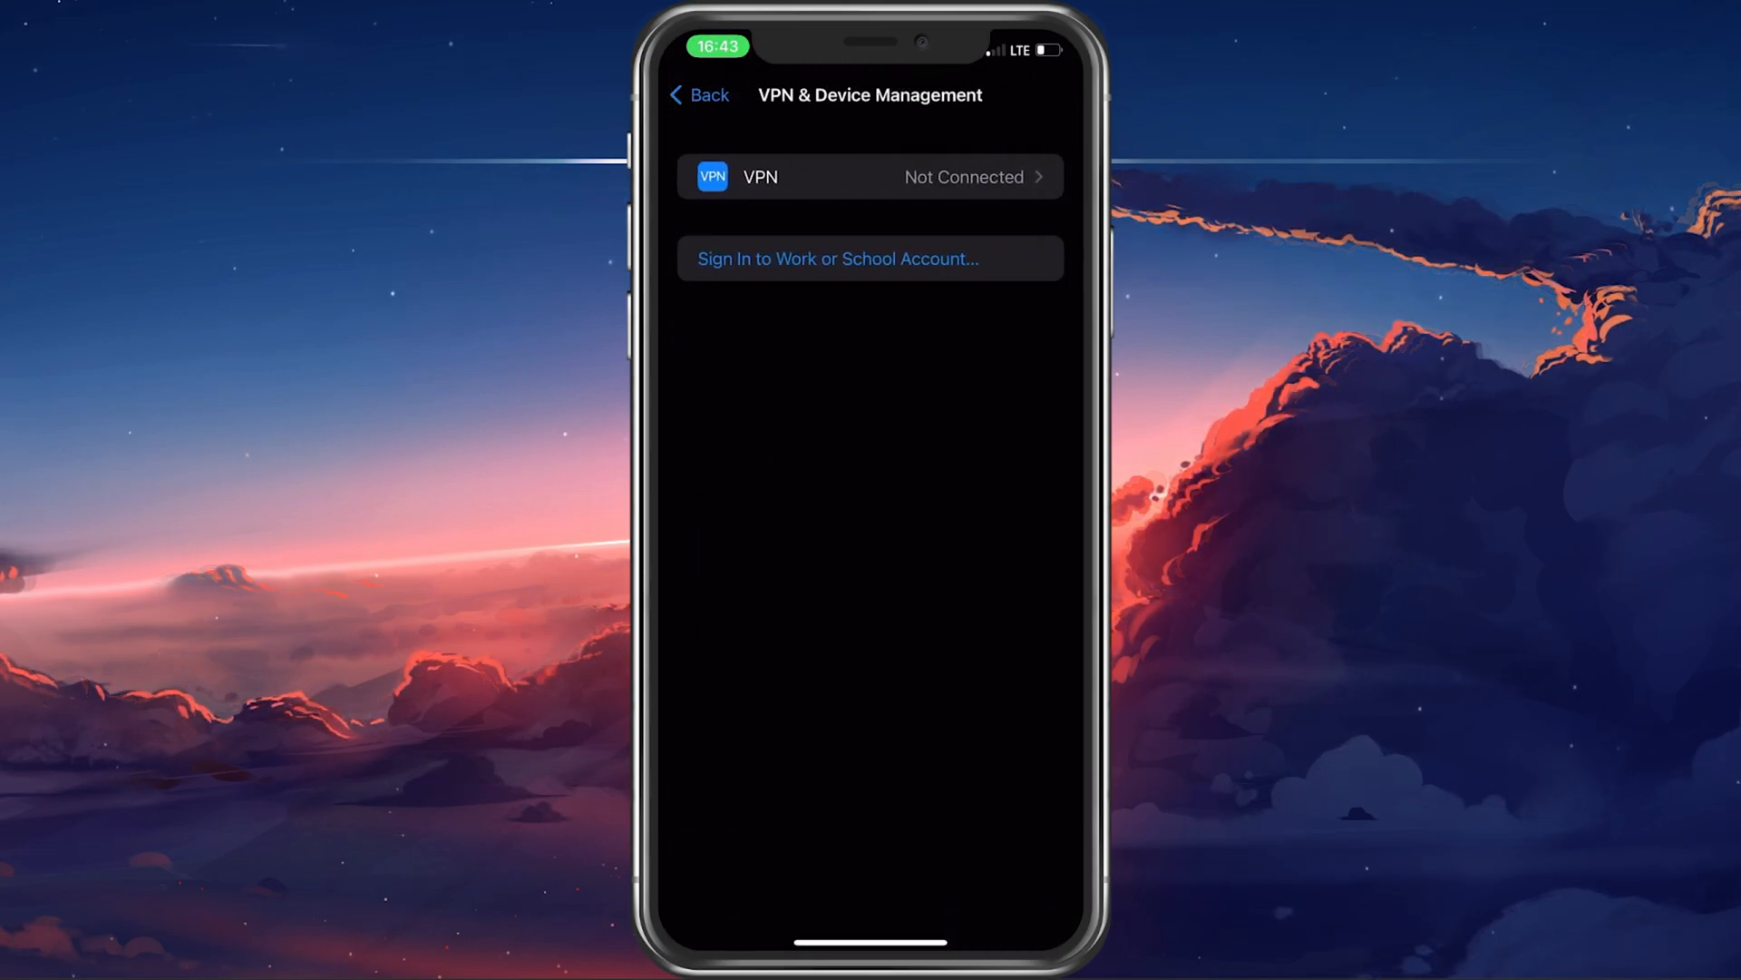
left_click(700, 94)
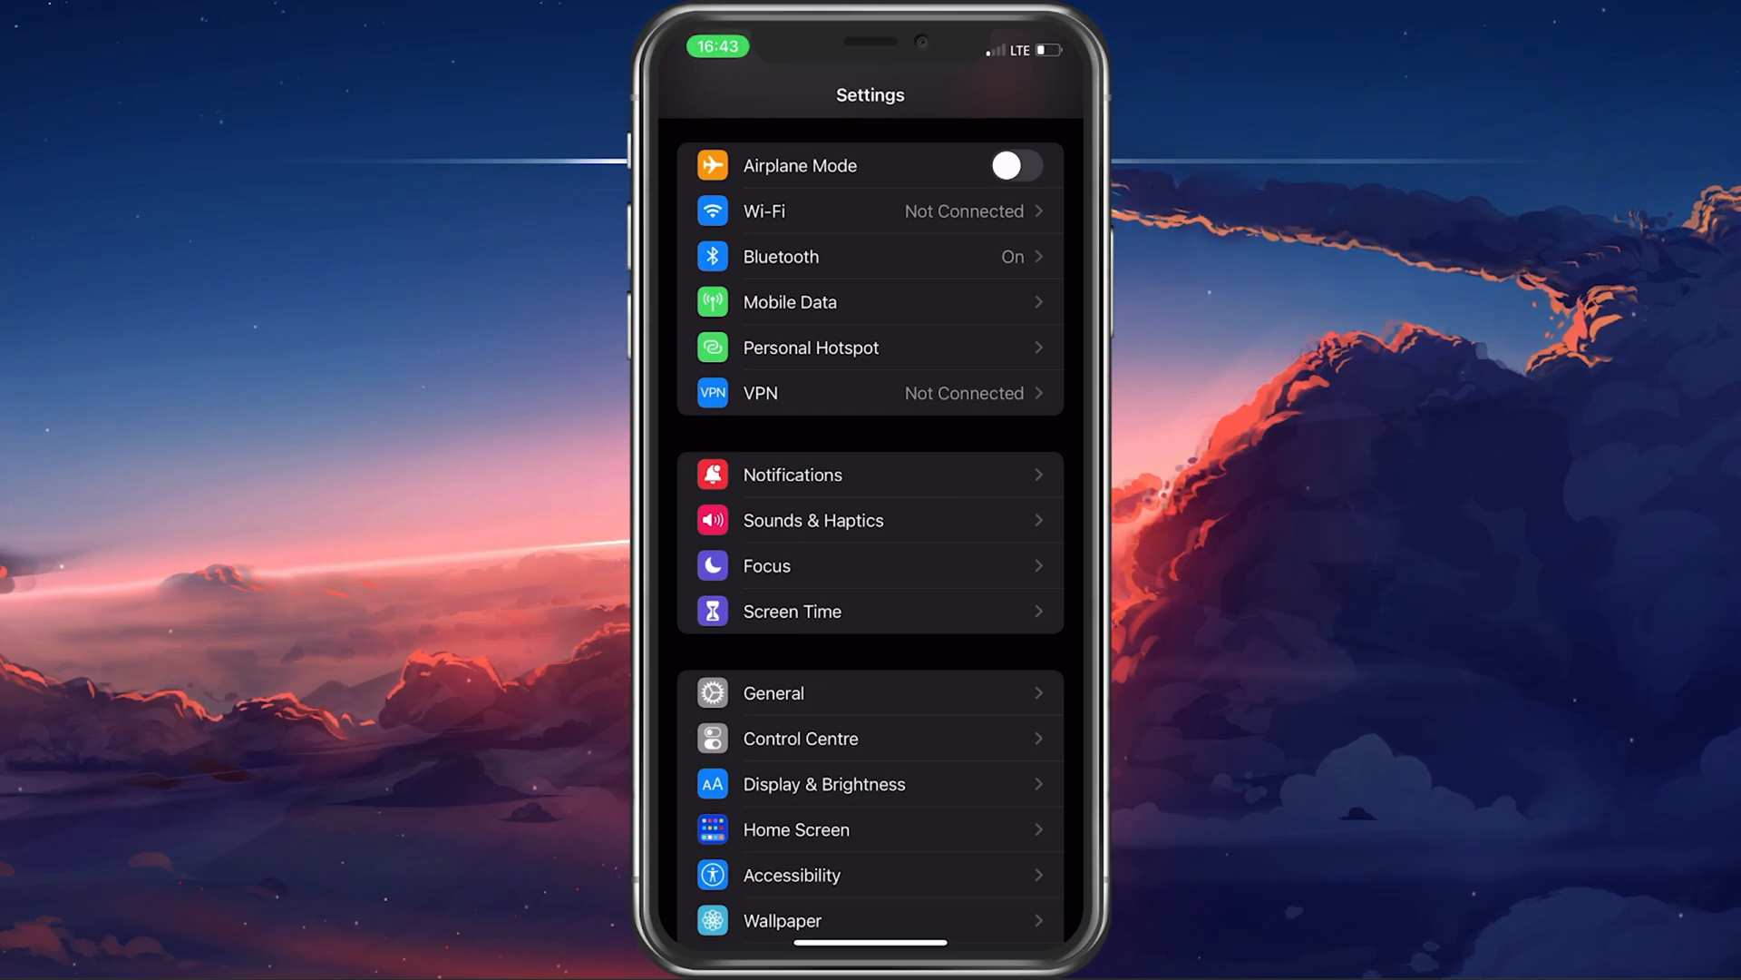
Review the App Store's location access: While Using the App, Precise Location off
scroll("down", 3)
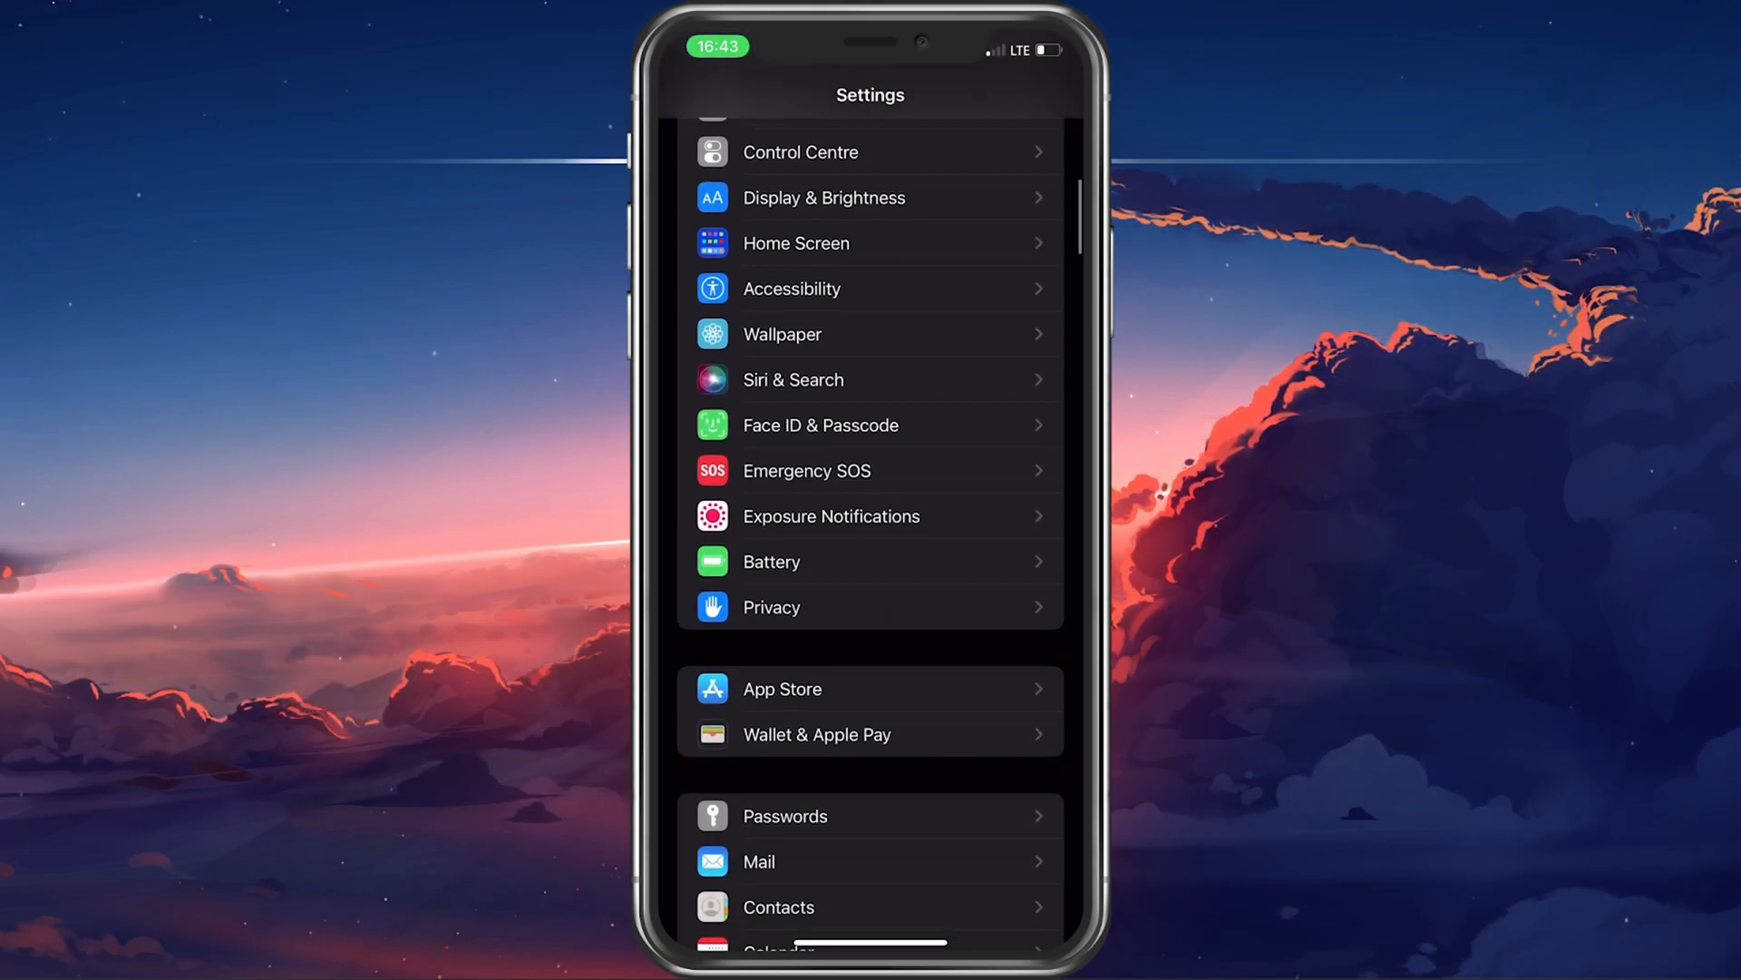
left_click(771, 606)
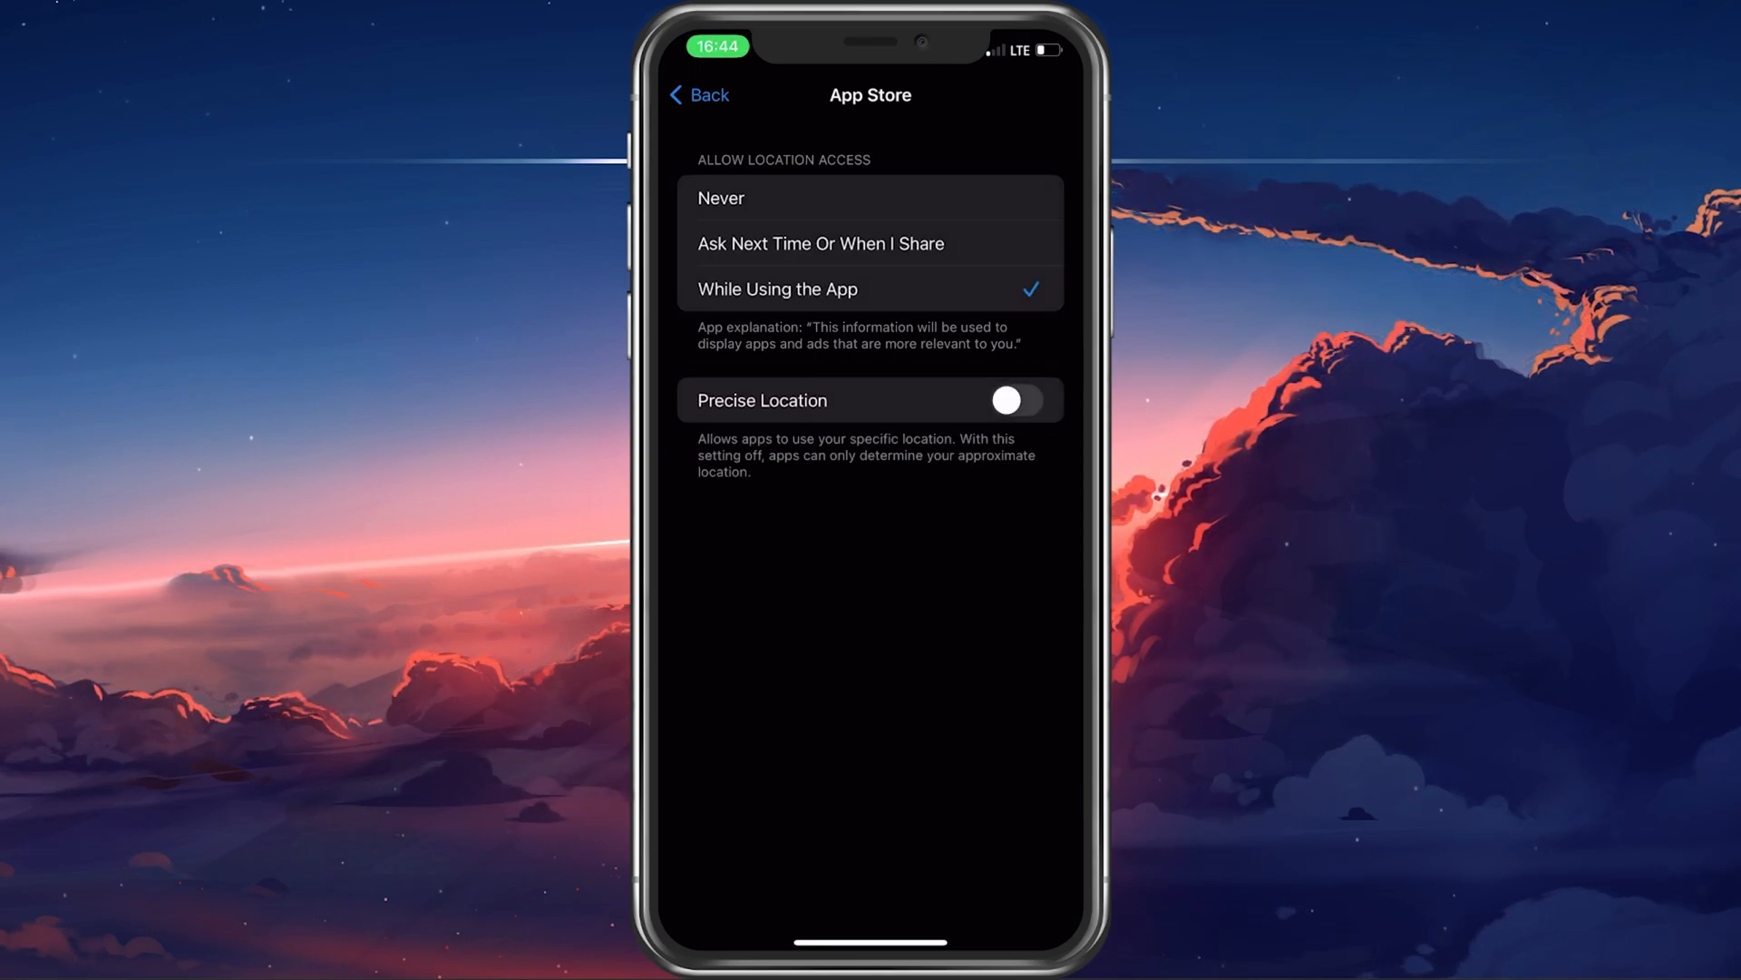
left_click(698, 94)
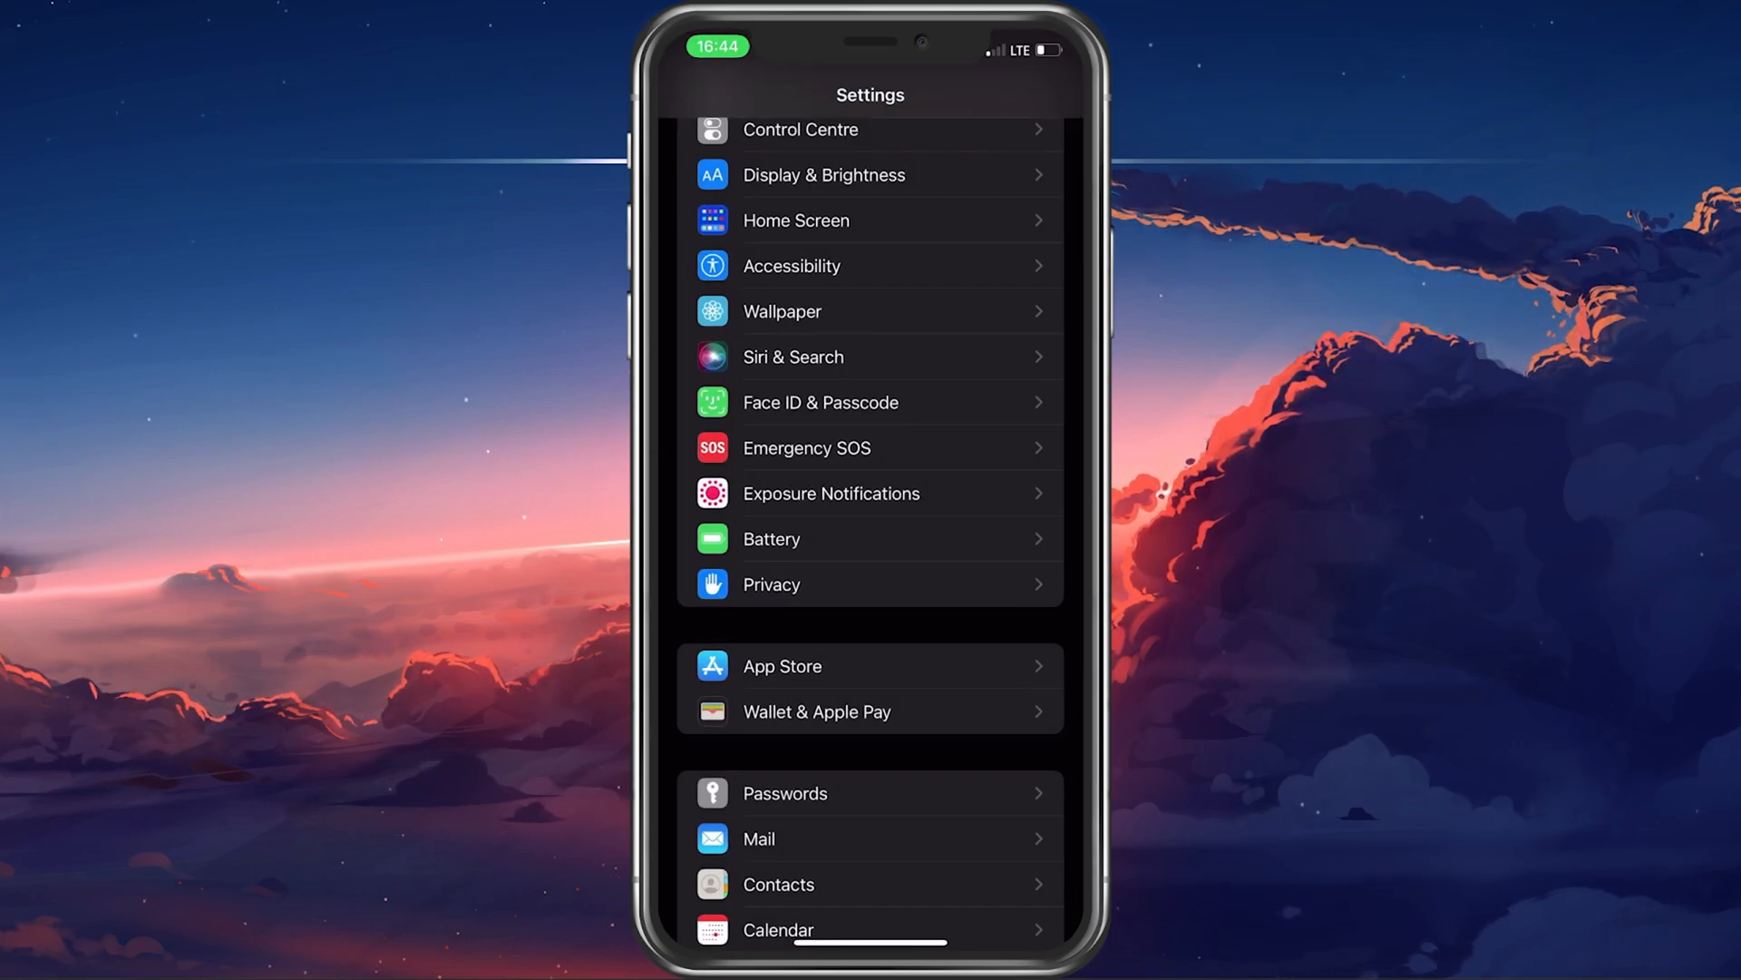
Return to the top of Settings and reach the Apple ID account page
scroll("down", 3)
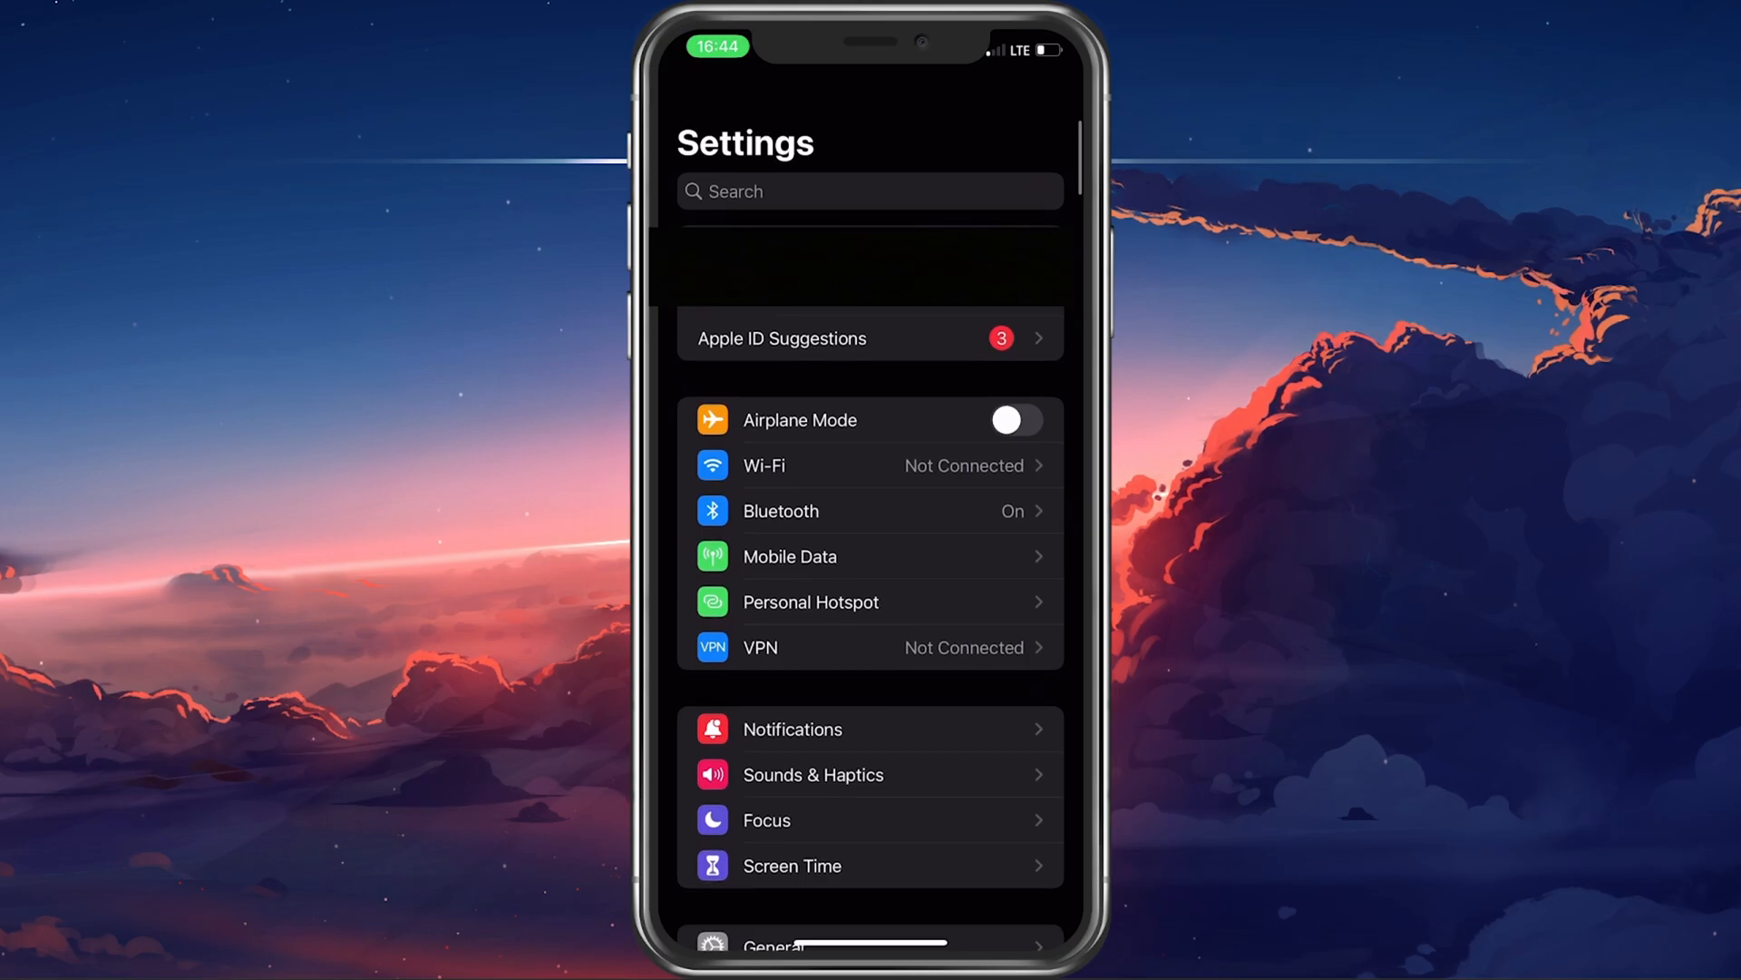
left_click(869, 337)
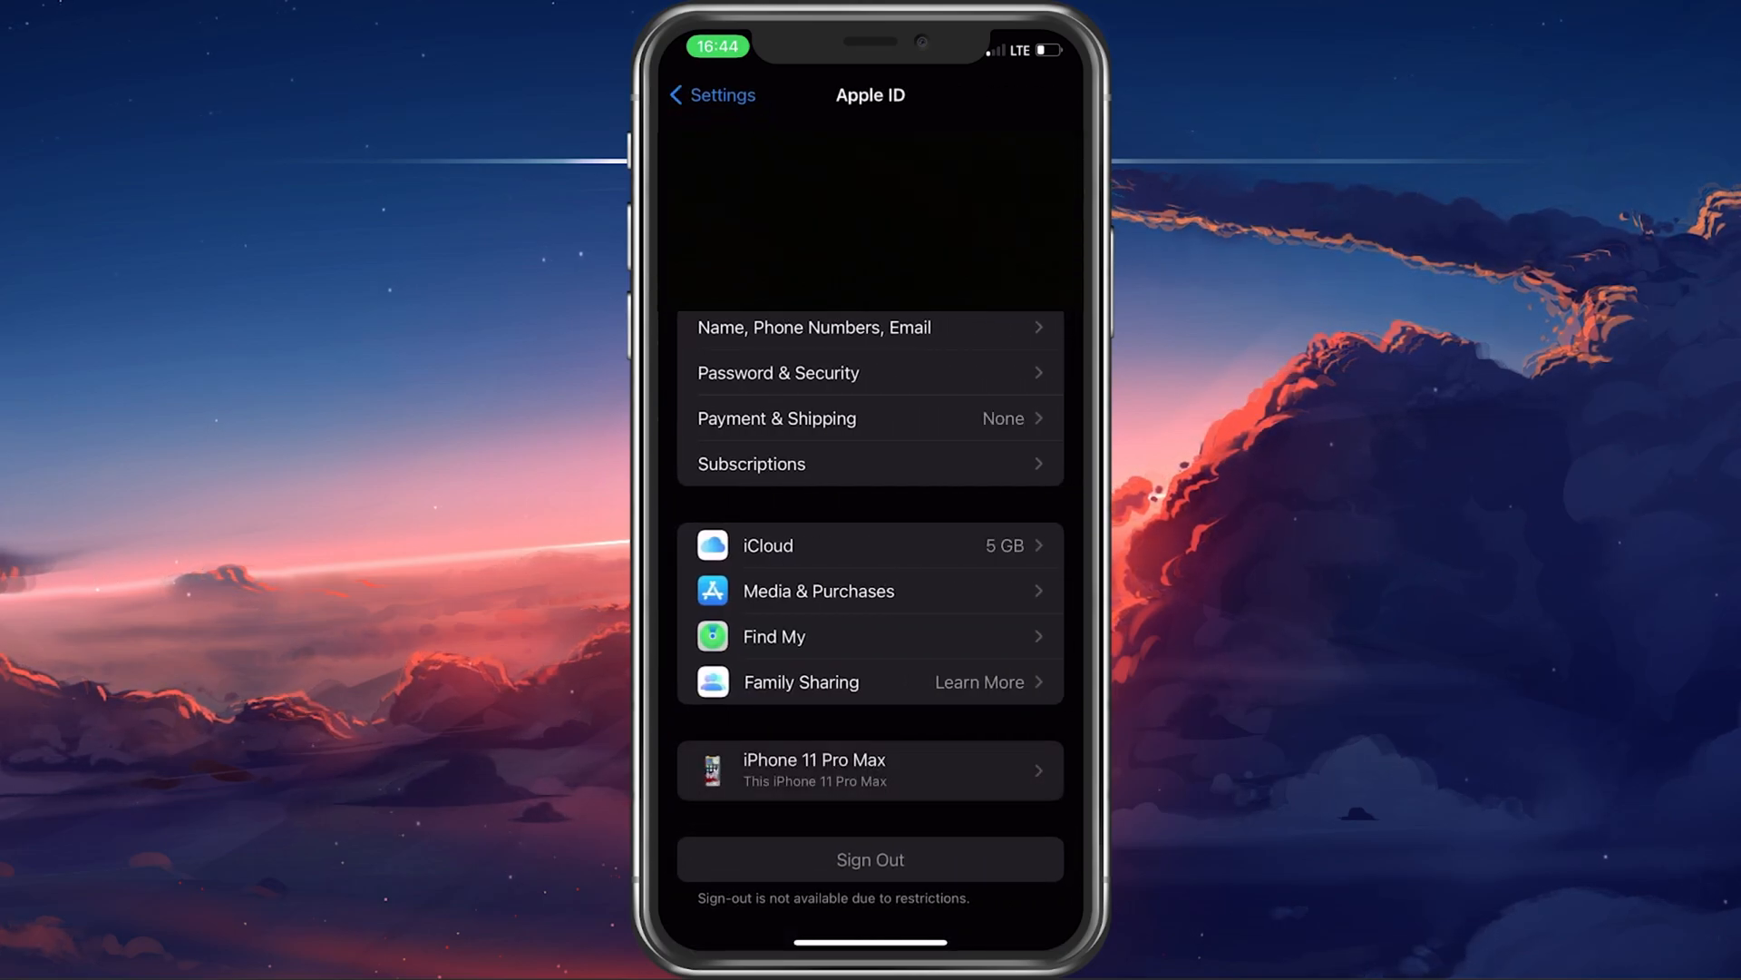